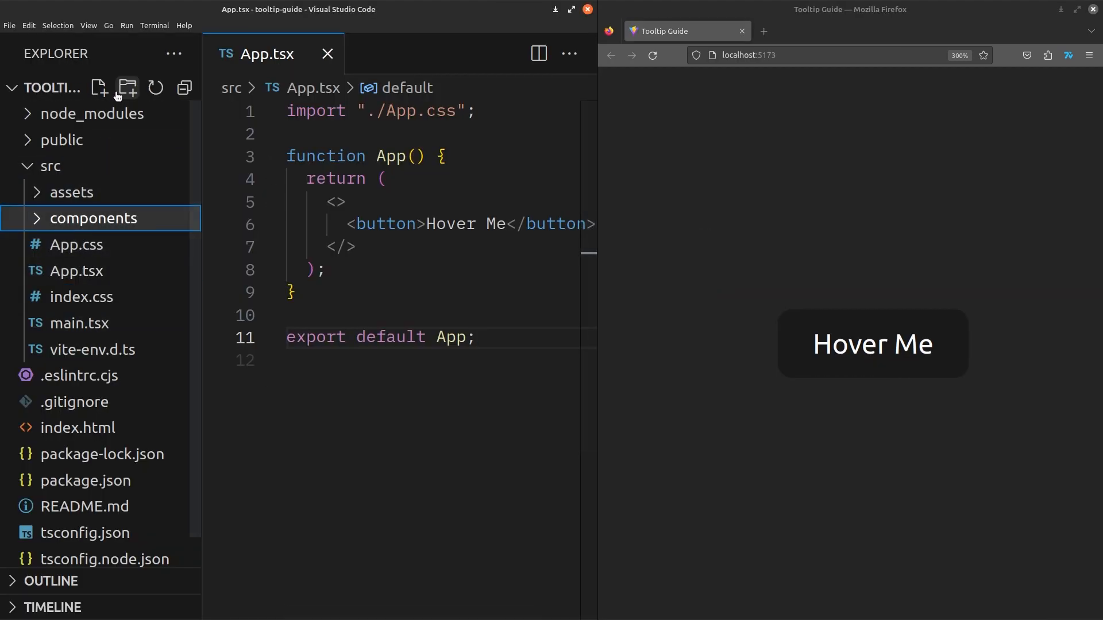
- Create tooltip.tsx and tooltip.css in src/components and begin the stylesheet import
{"action": "left_click", "coordinate": [99, 88]}
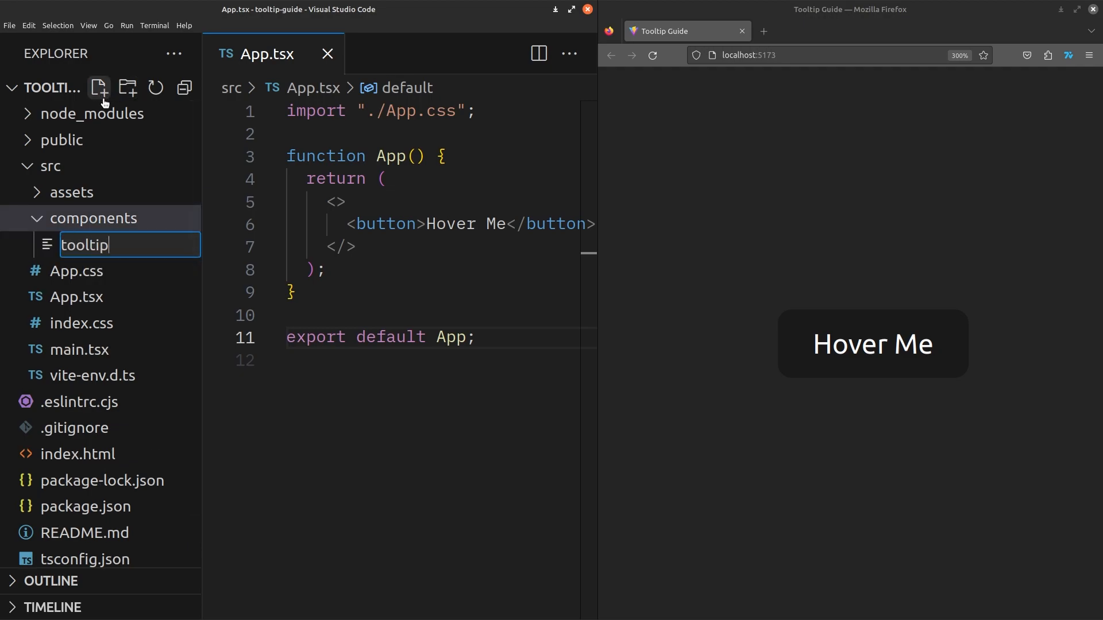
{"action": "type", "text": ".tsx"}
{"action": "type", "text": "import './'"}
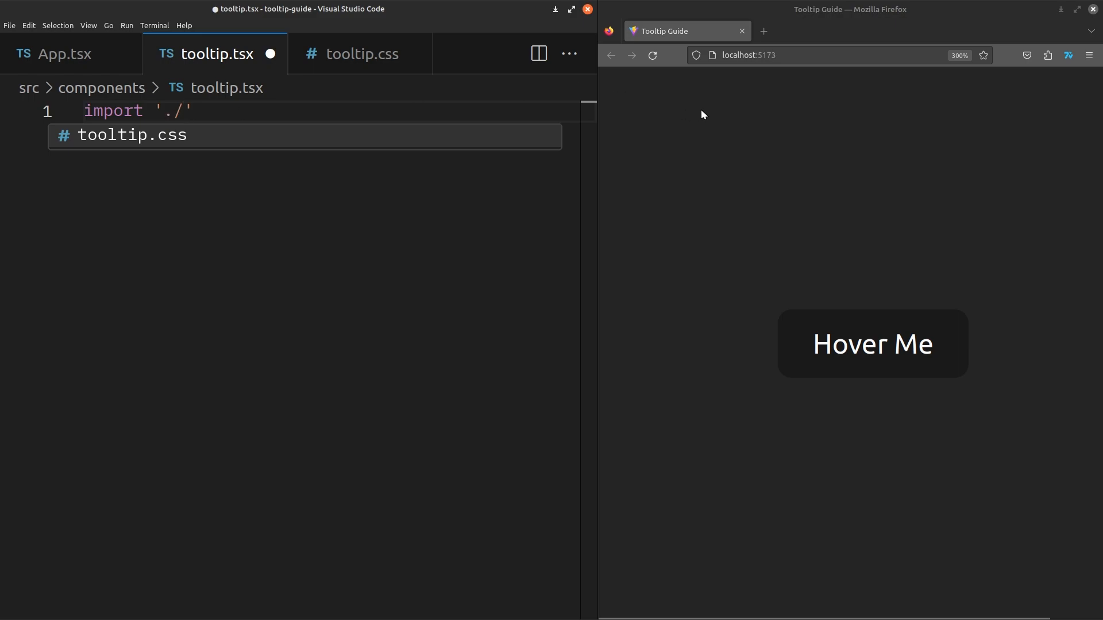
- Import tooltip.css and declare an exported default Tooltip function returning a div
{"action": "key", "text": "Tab"}
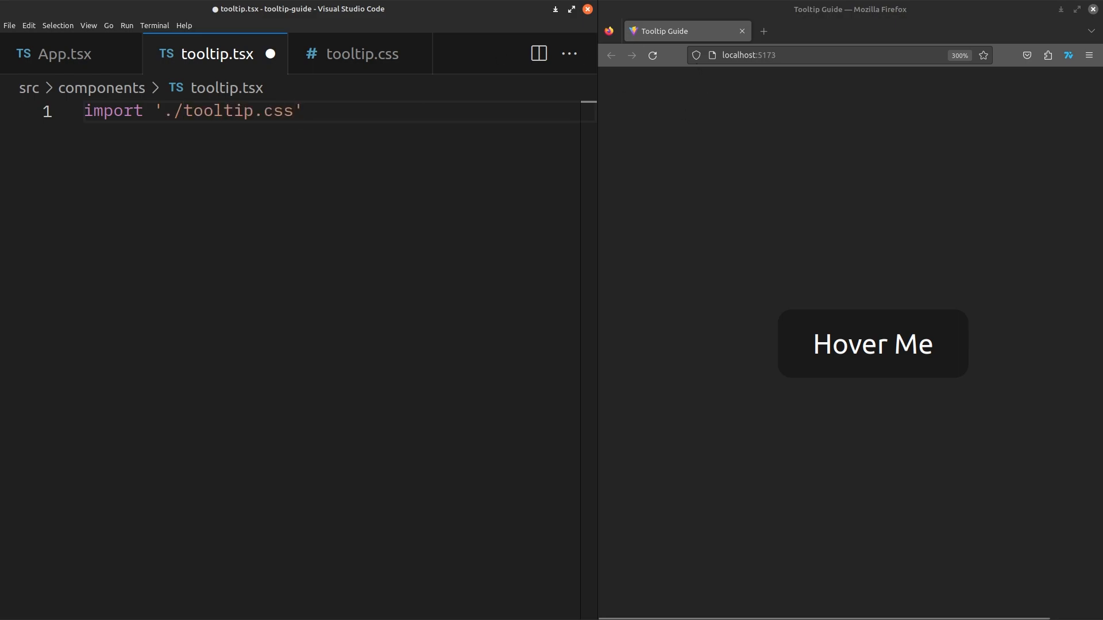
{"action": "type", "text": ";"}
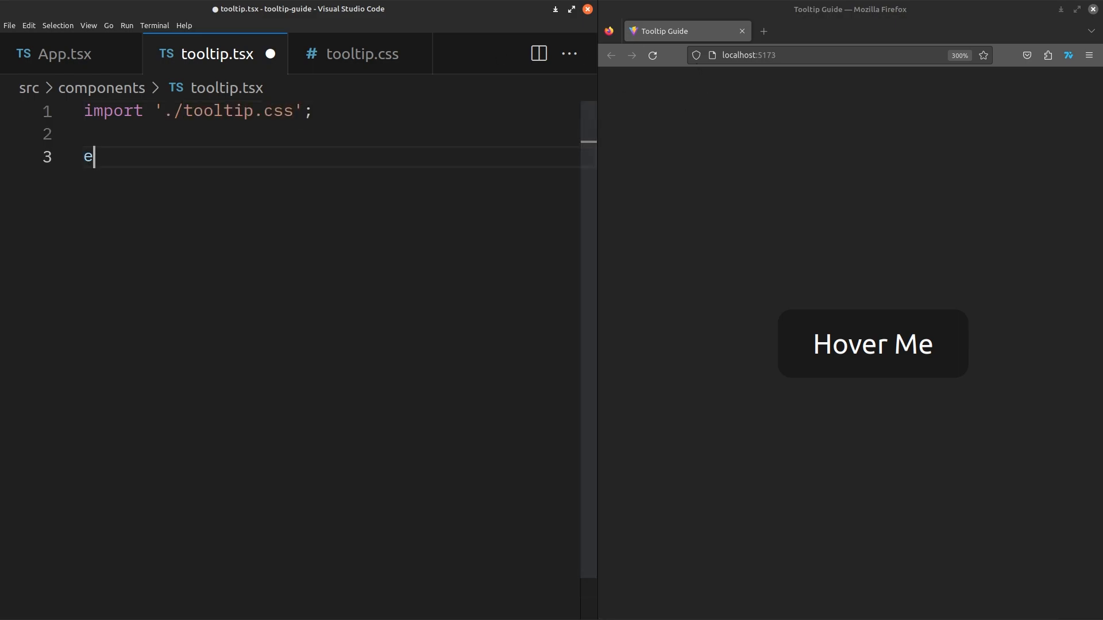
{"action": "type", "text": "xport default function Tooltip({"}
{"action": "type", "text": "children"}
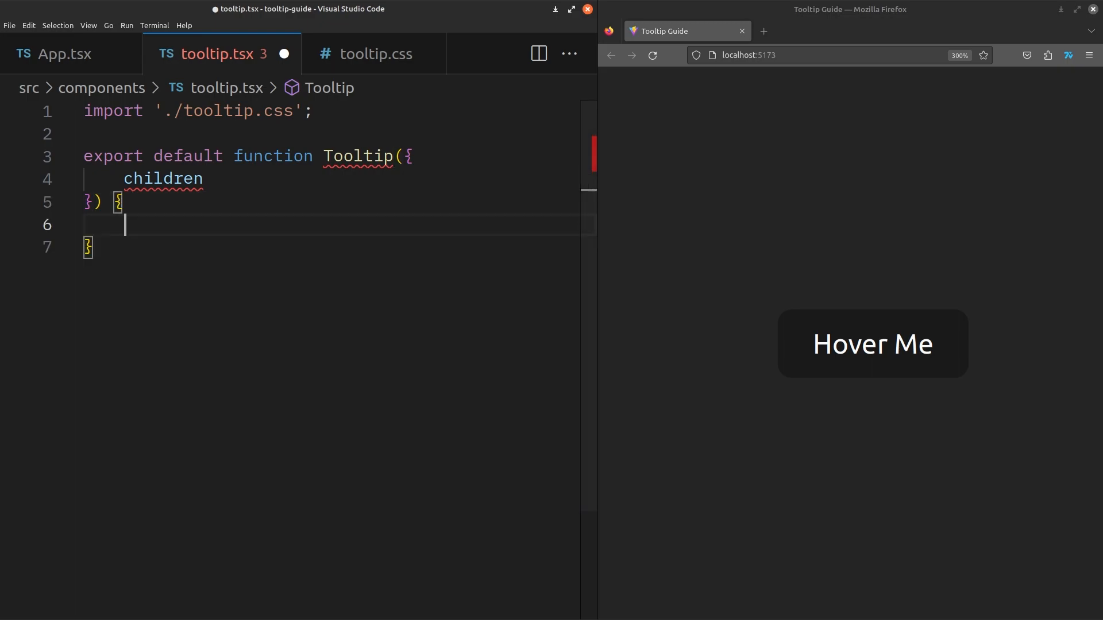
{"action": "type", "text": "return <div></div>;"}
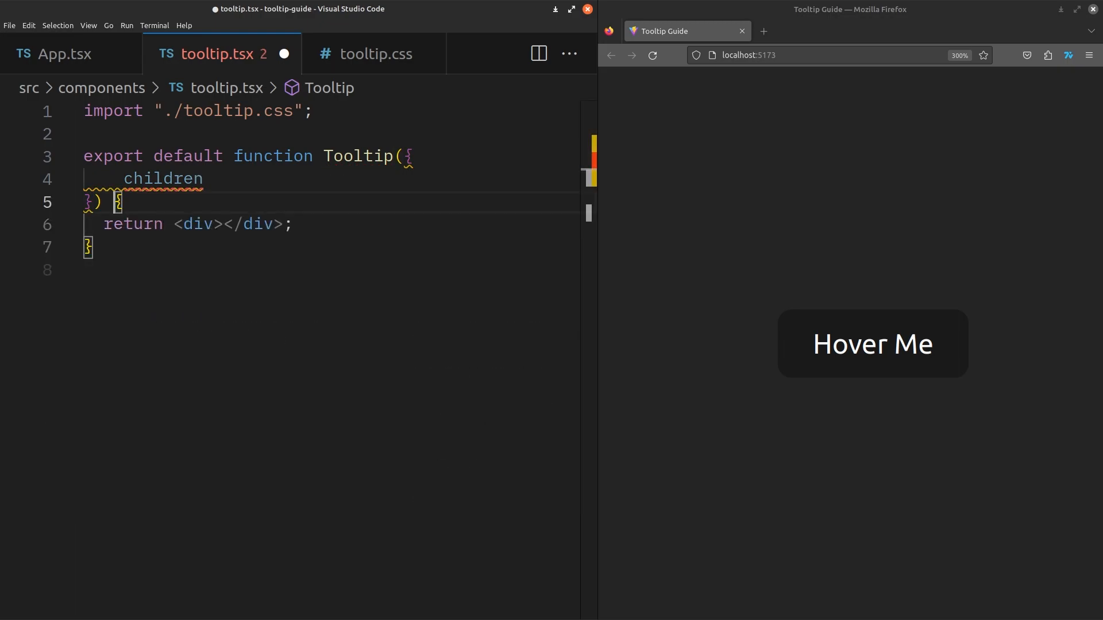
- Type the props as TooltipProperties with a children: React.ReactElement field
{"action": "type", "text": ": TooltipProperties"}
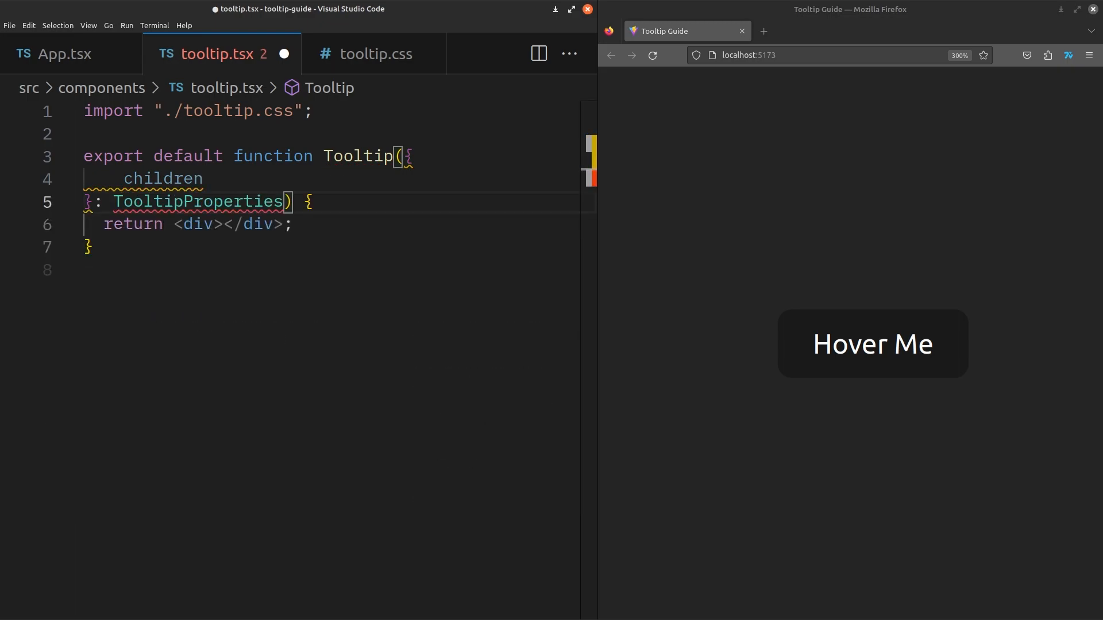
{"action": "type", "text": "type TooltipProperties"}
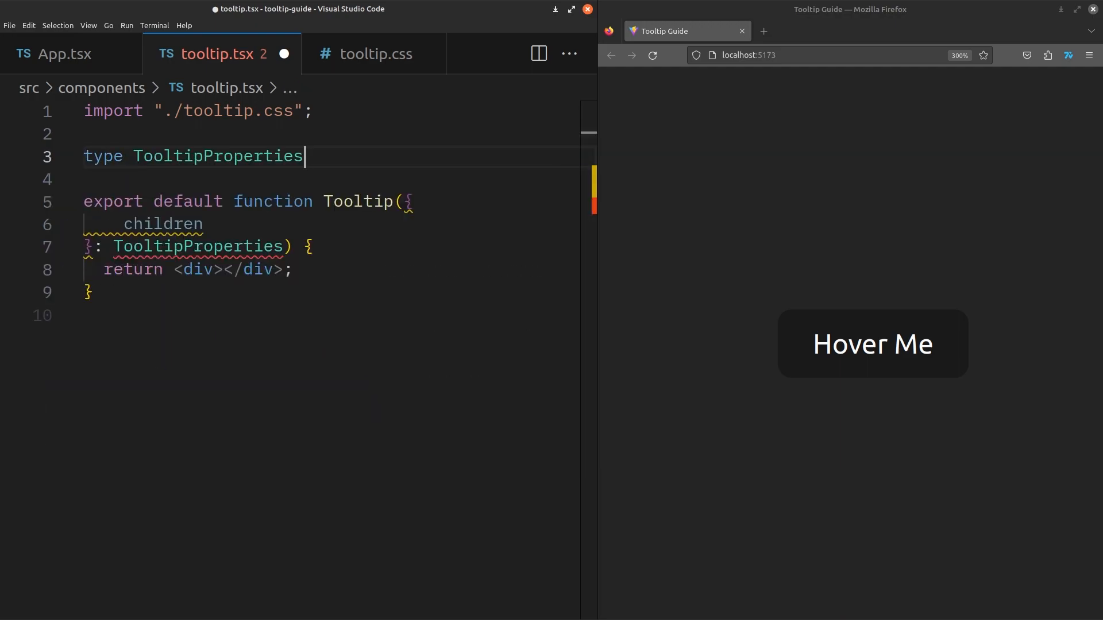
{"action": "type", "text": "= {"}
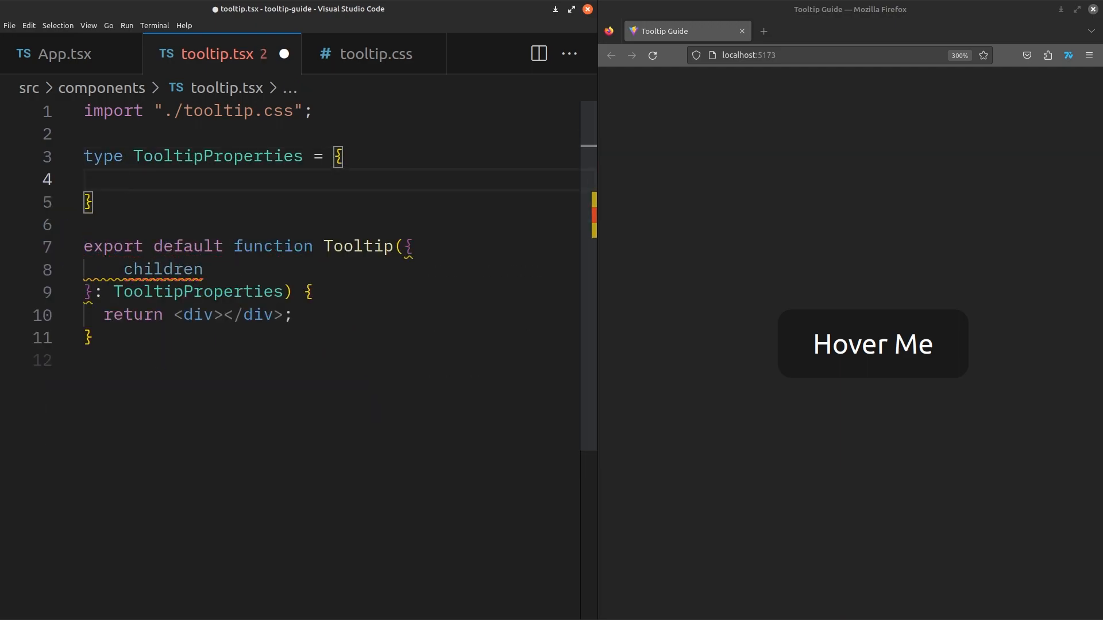
{"action": "type", "text": "children: React.ReactElement;"}
{"action": "left_click", "coordinate": [339, 315]}
{"action": "type", "text": " className=\"tooltip"}
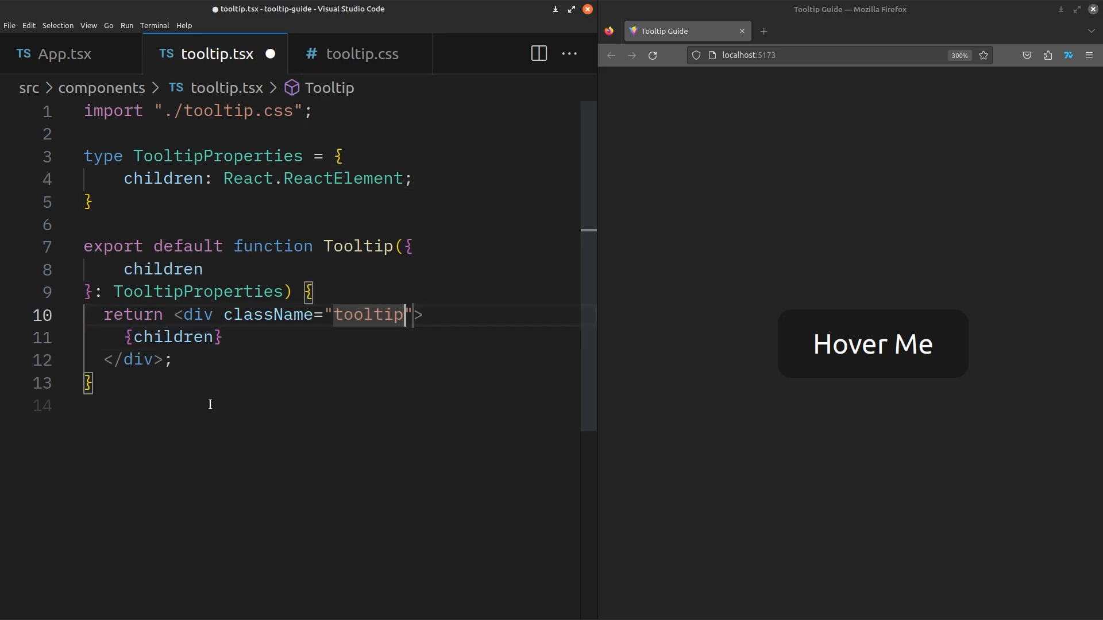
- Give the outer div className tooltip-container and nest a tooltip-children div around {children}
{"action": "type", "text": "-container"}
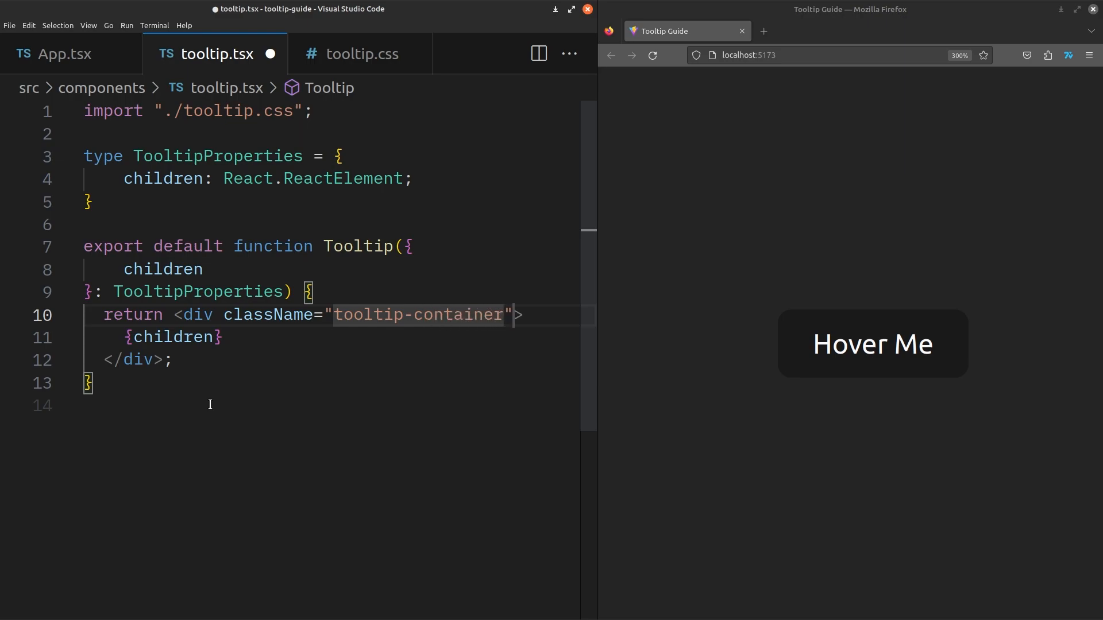
{"action": "type", "text": "<div className=\"tooltip-\"></div>"}
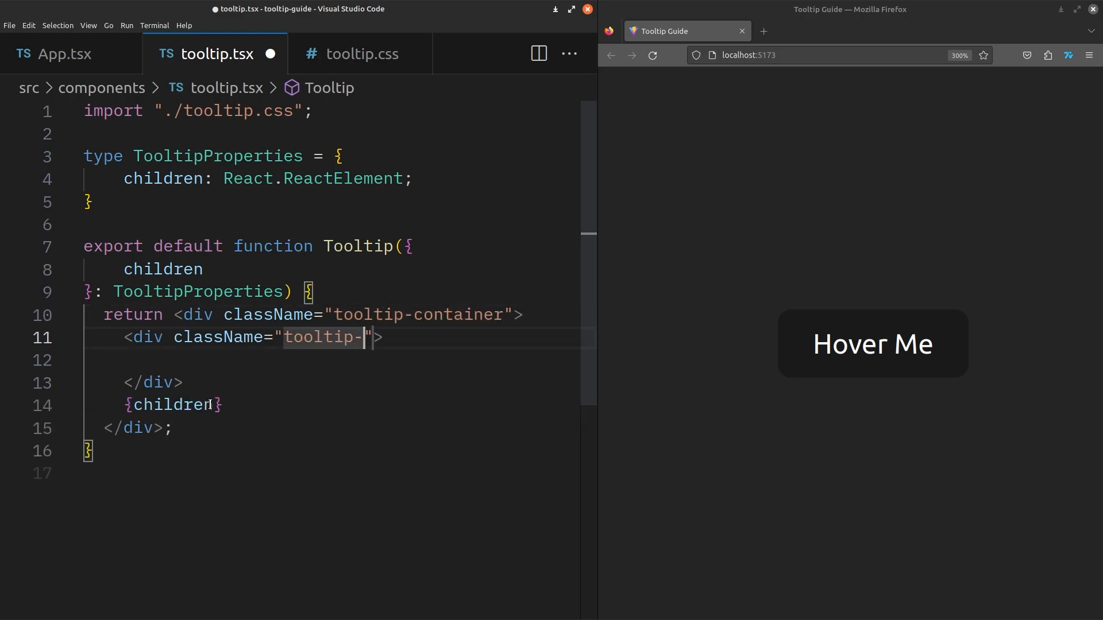
{"action": "type", "text": "children"}
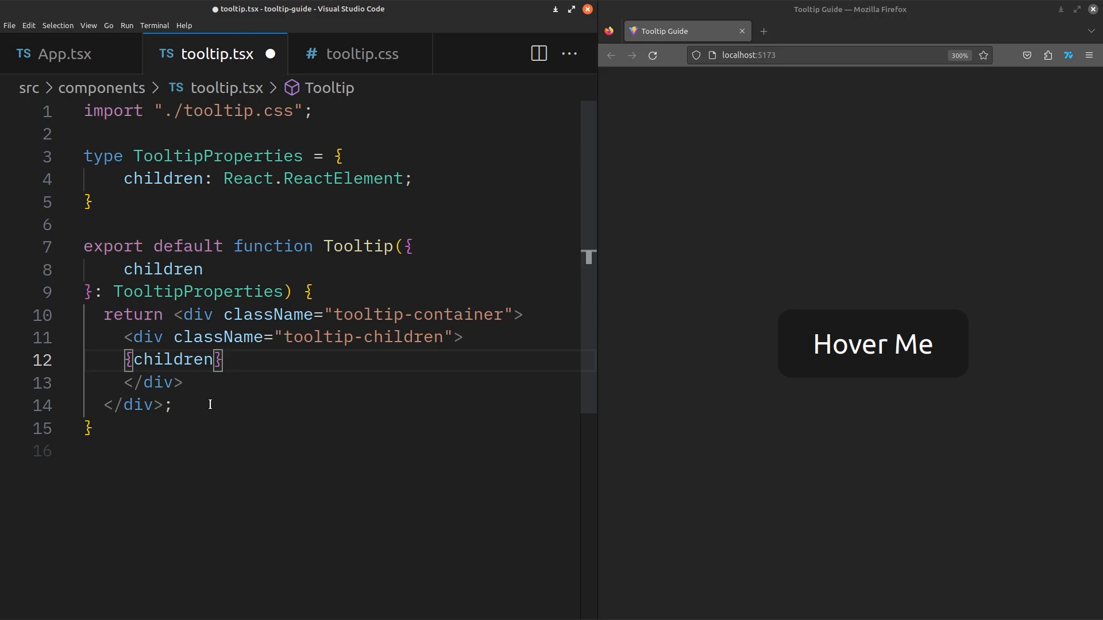
- Add a tooltip div below {children} with the text 'This is inside the tooltip'
{"action": "key", "text": "Enter"}
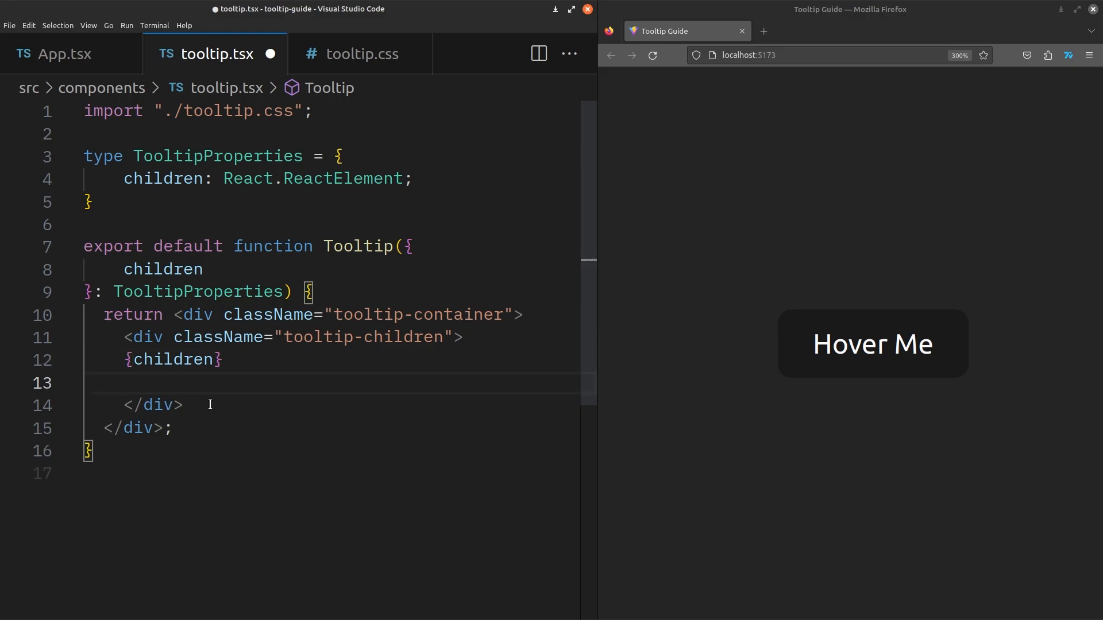
{"action": "type", "text": "<div className=\"tooltip\">"}
{"action": "type", "text": "<span></span>"}
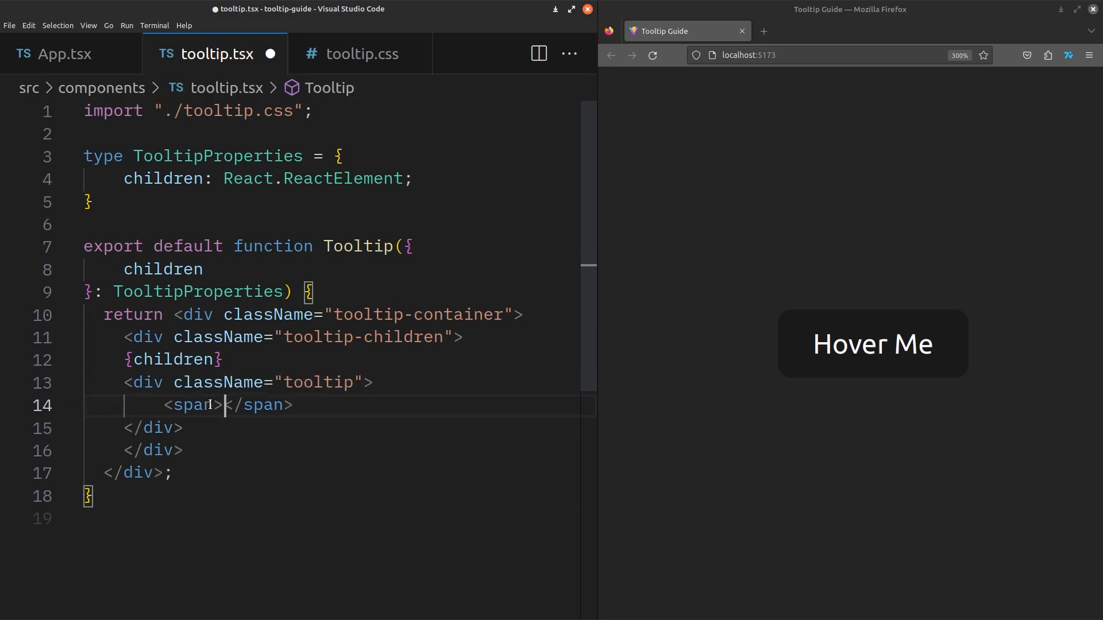
{"action": "type", "text": "This is inside the tooltip."}
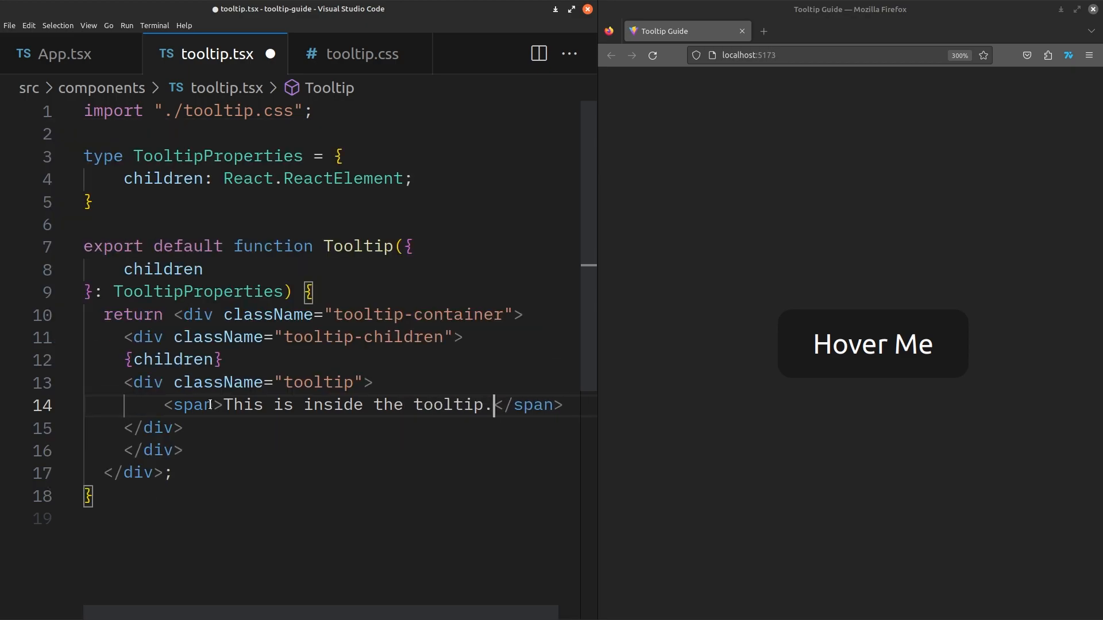
{"action": "left_click", "coordinate": [64, 54]}
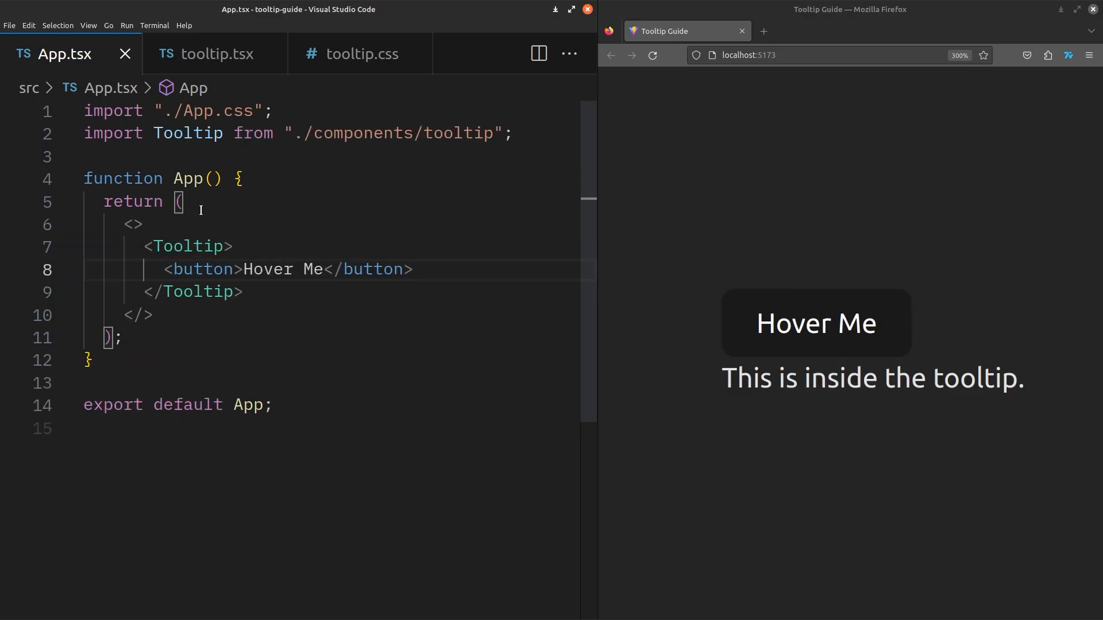
- Switch to tooltip.css to start styling the tooltip container
{"action": "left_click", "coordinate": [216, 54]}
{"action": "type", "text": "position: relative;"}
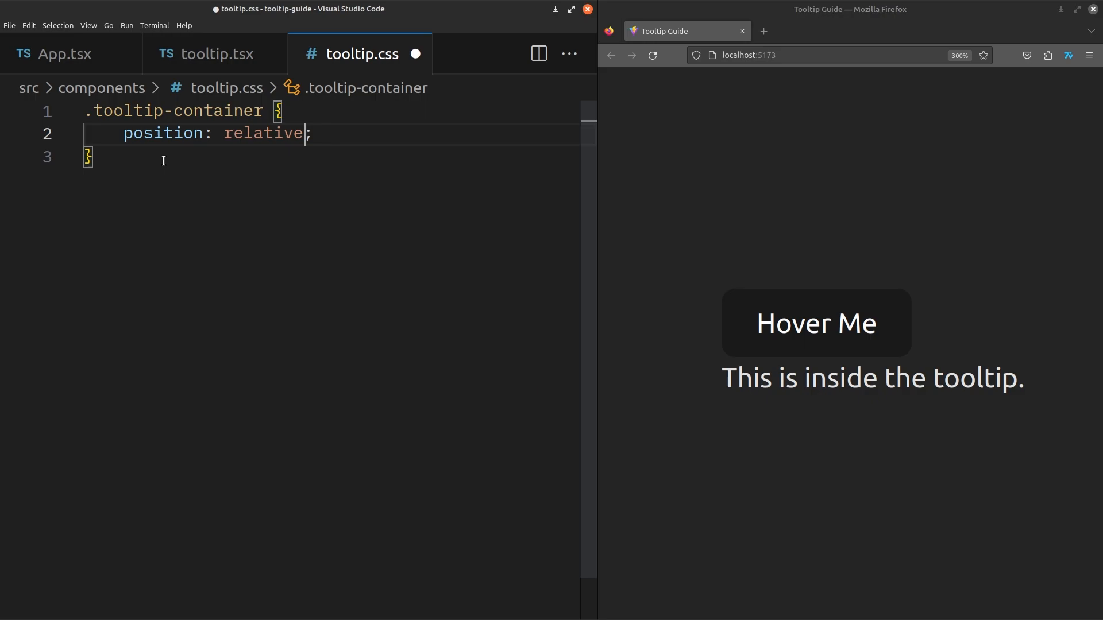
- Make .tooltip-children relative and .tooltip absolute at bottom 130%, left 50%, translateX(-50%)
{"action": "type", "text": ".tooltip-children {"}
{"action": "type", "text": "transform: translateX(-50);"}
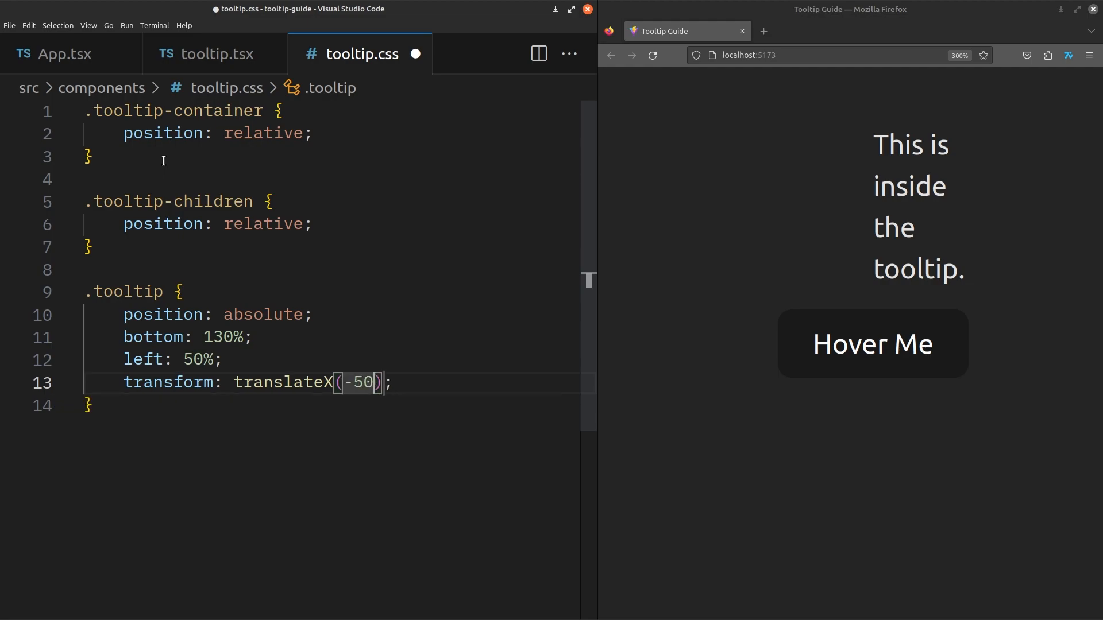
{"action": "type", "text": "%"}
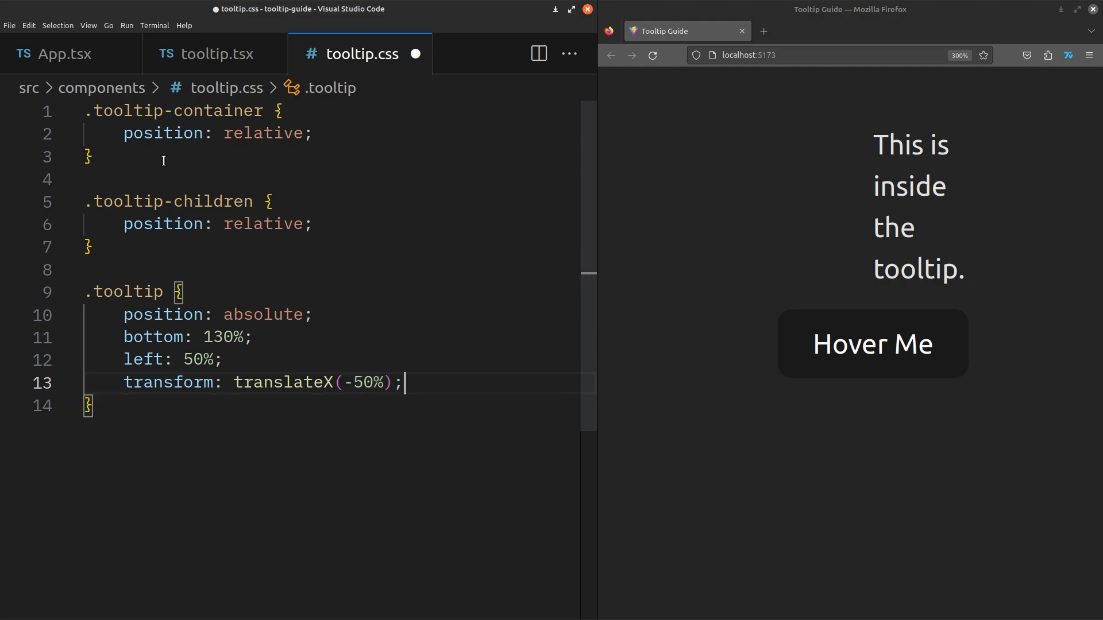
- Give .tooltip red background, 5px padding, max-content width, 5px radius and visibility hidden
{"action": "type", "text": "background-color: red;"}
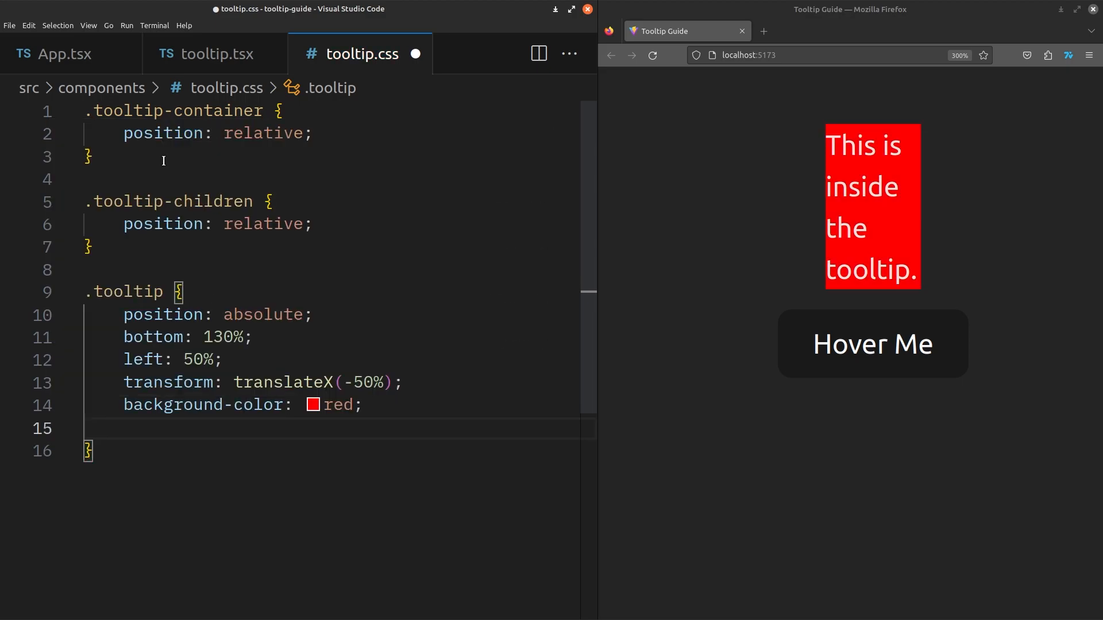
{"action": "type", "text": "wid"}
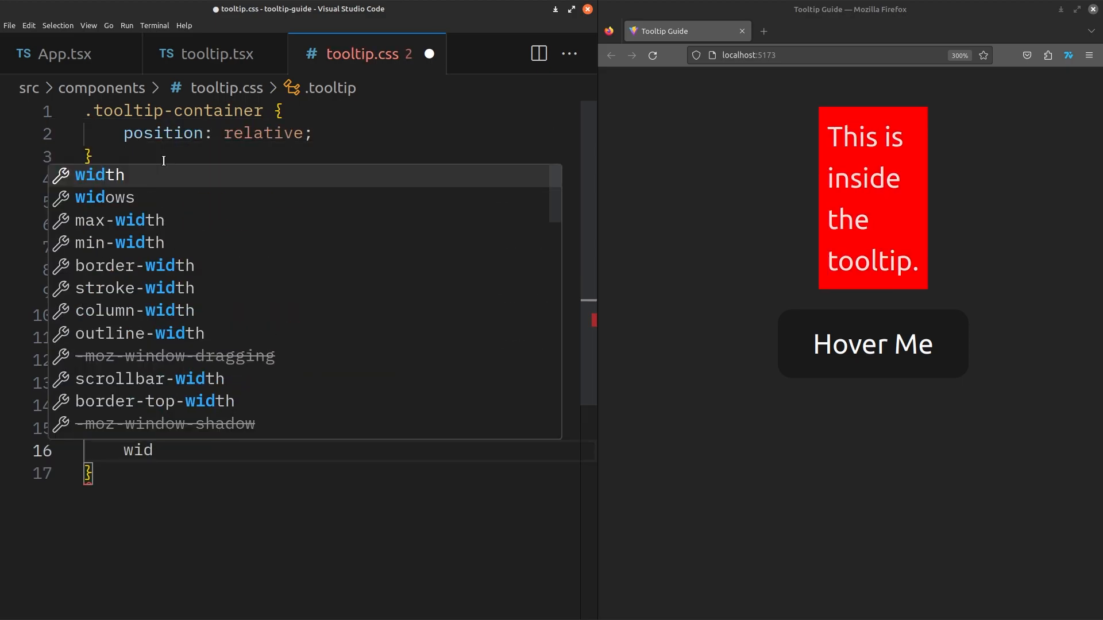
{"action": "type", "text": "border-radius: 5px;"}
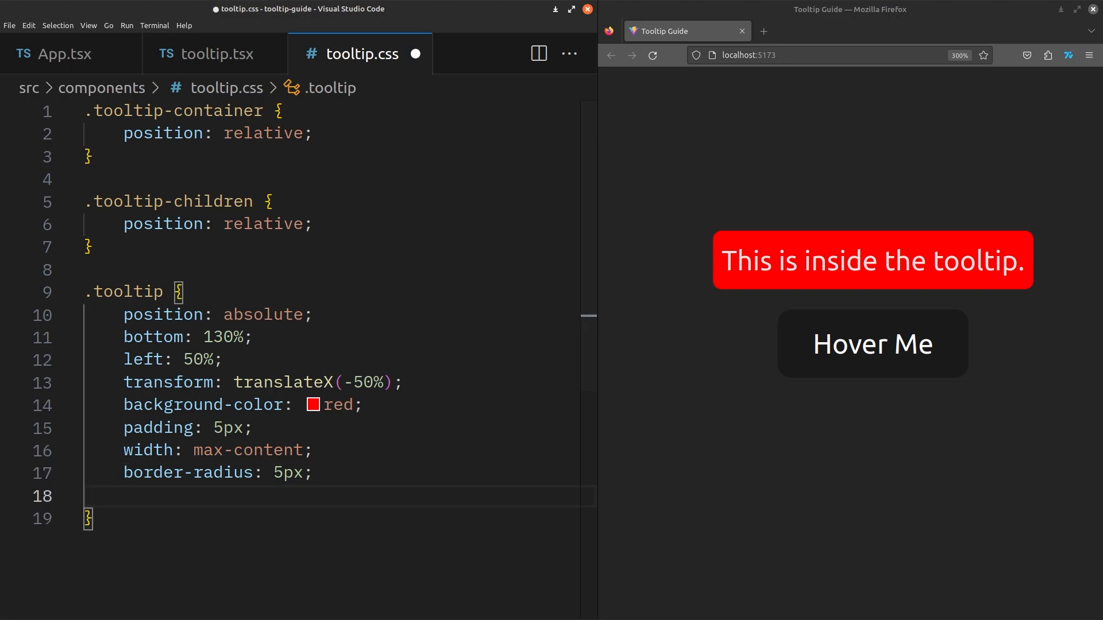
{"action": "type", "text": "visibility: hidden;"}
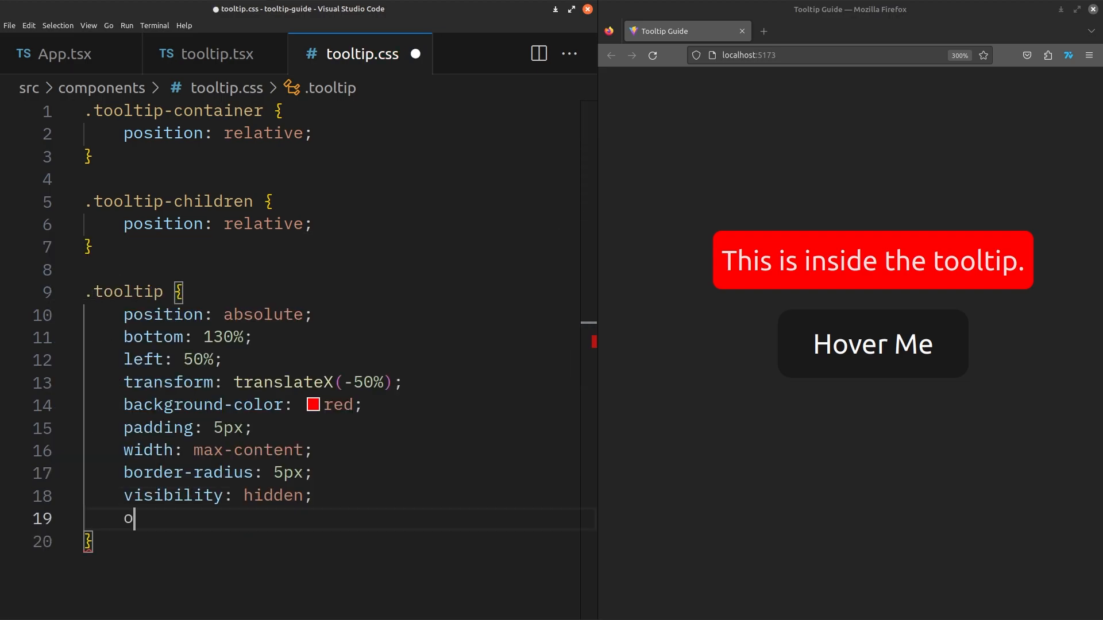
- Set .tooltip opacity to 0 and add a .tooltip-children:hover .tooltip reveal rule
{"action": "type", "text": "pacity: 0;"}
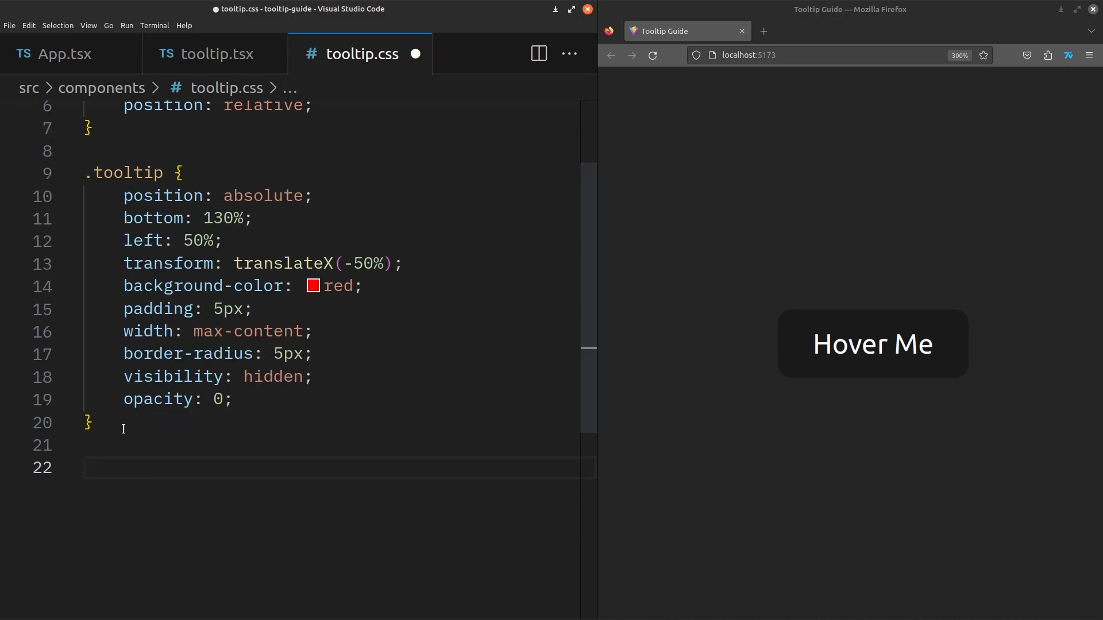
{"action": "type", "text": ".tooltip-children:hov"}
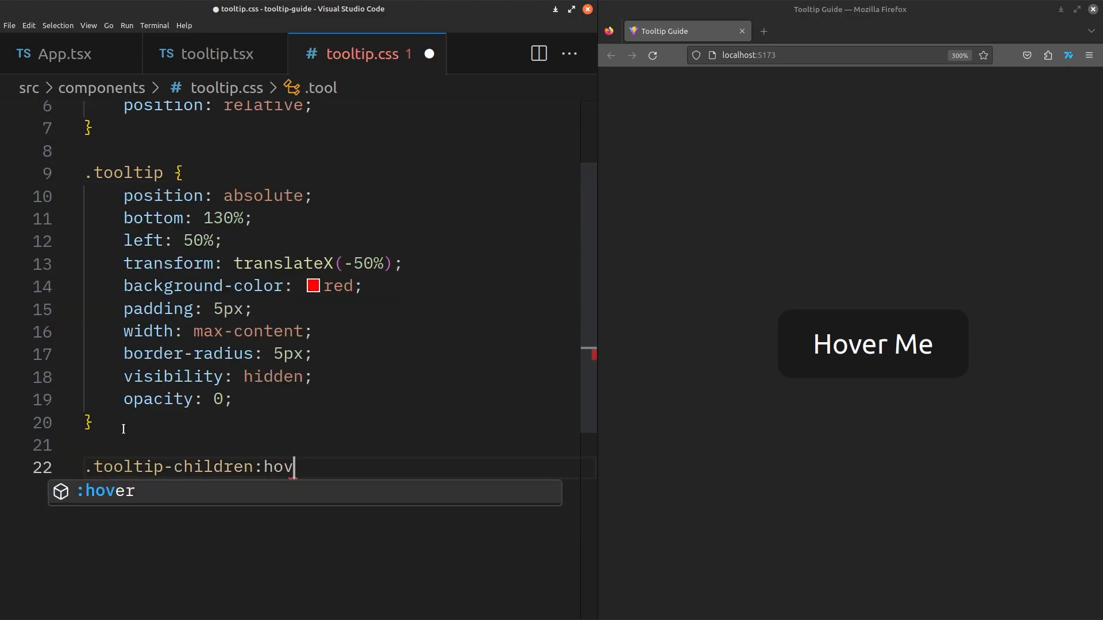
{"action": "type", "text": "er .tooltip {"}
{"action": "type", "text": "visibility: visible;"}
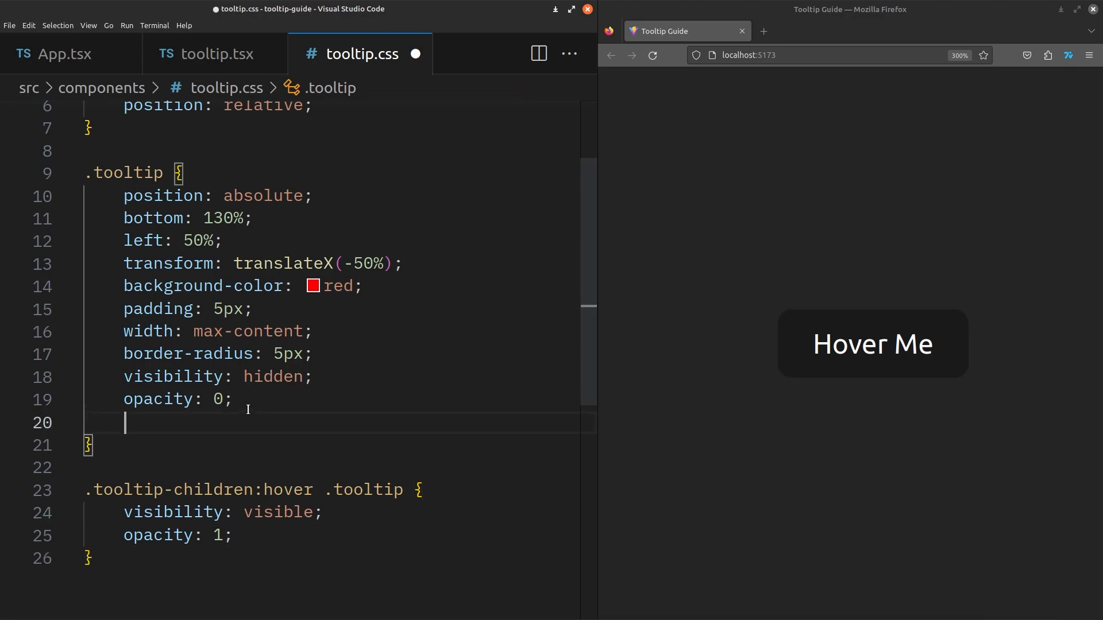
- Add 'transition: opacity 0.3s, visibility 0.3s;' to the .tooltip rule
{"action": "type", "text": "tran"}
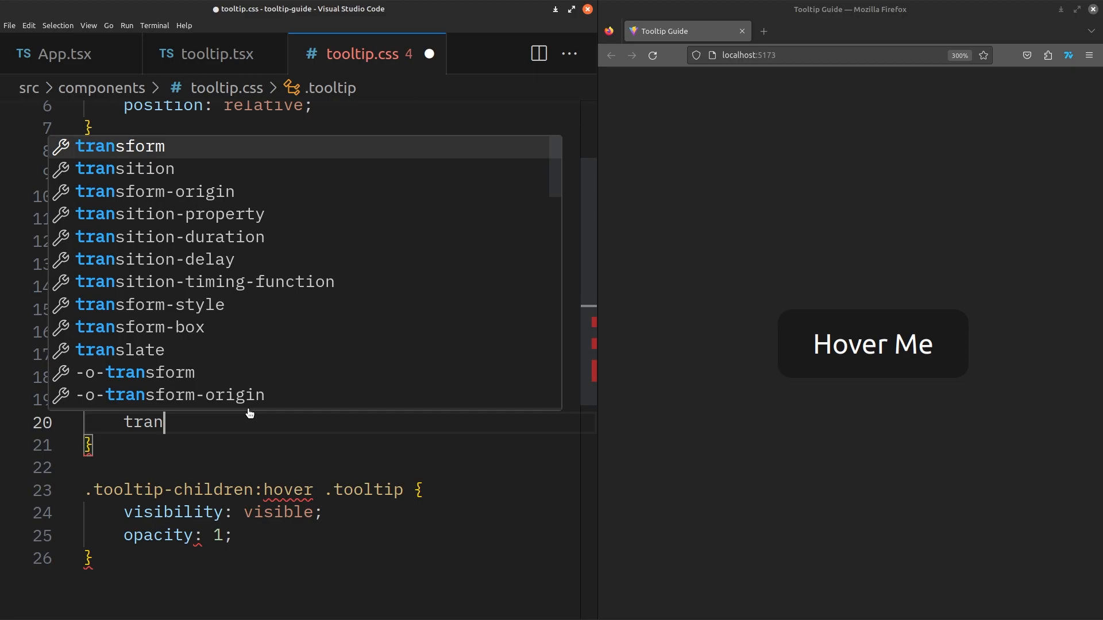
{"action": "type", "text": "sition: opac;"}
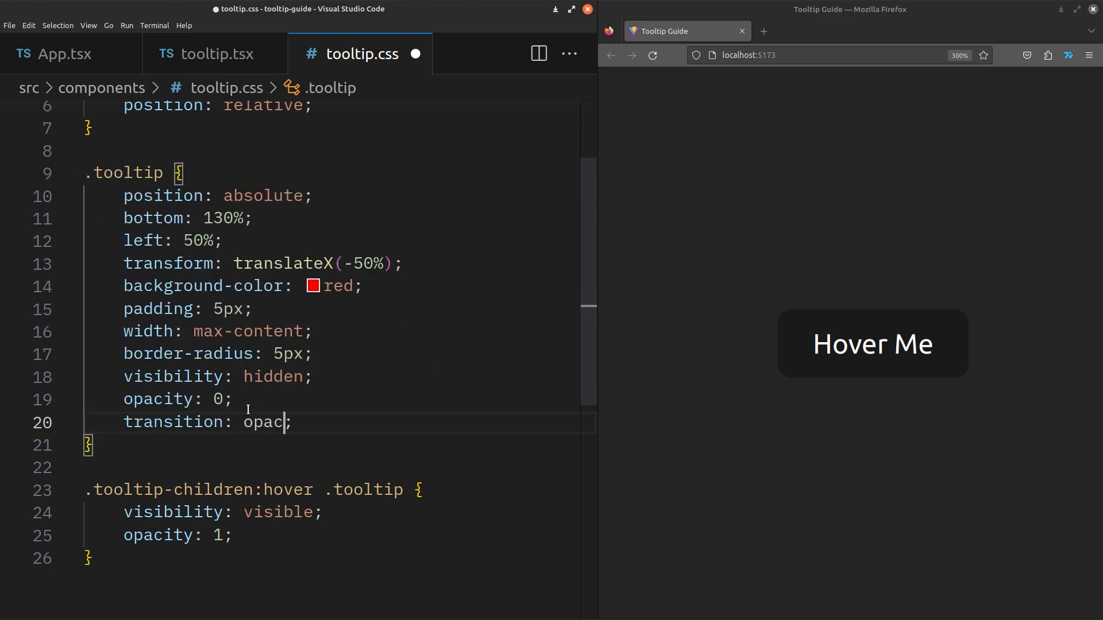
{"action": "type", "text": "ity"}
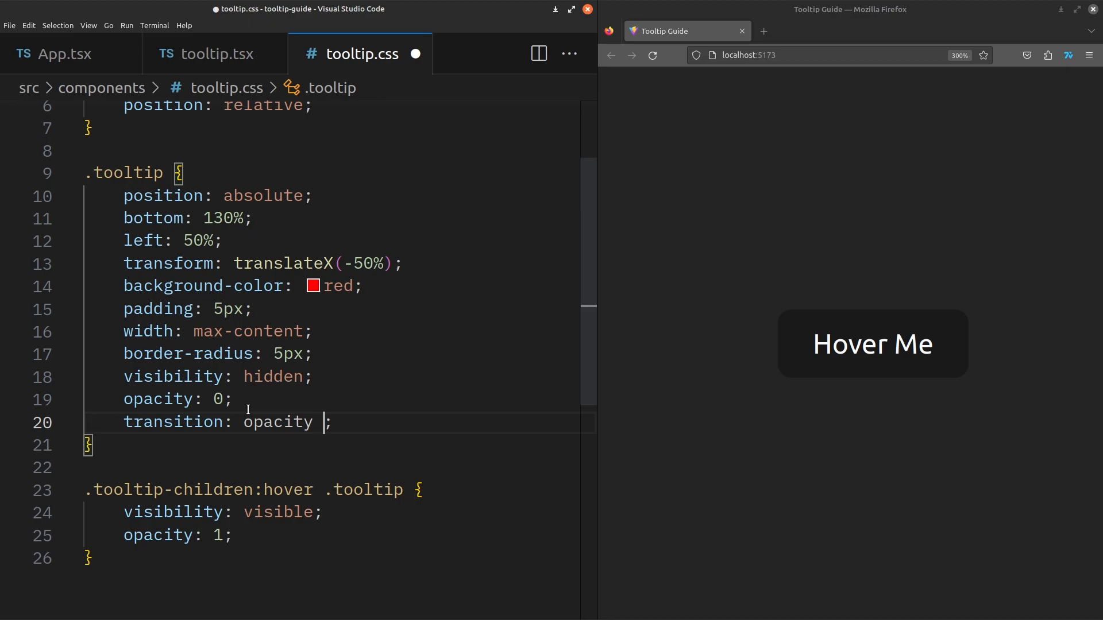
{"action": "type", "text": "0.3s, visibility 0.3s;"}
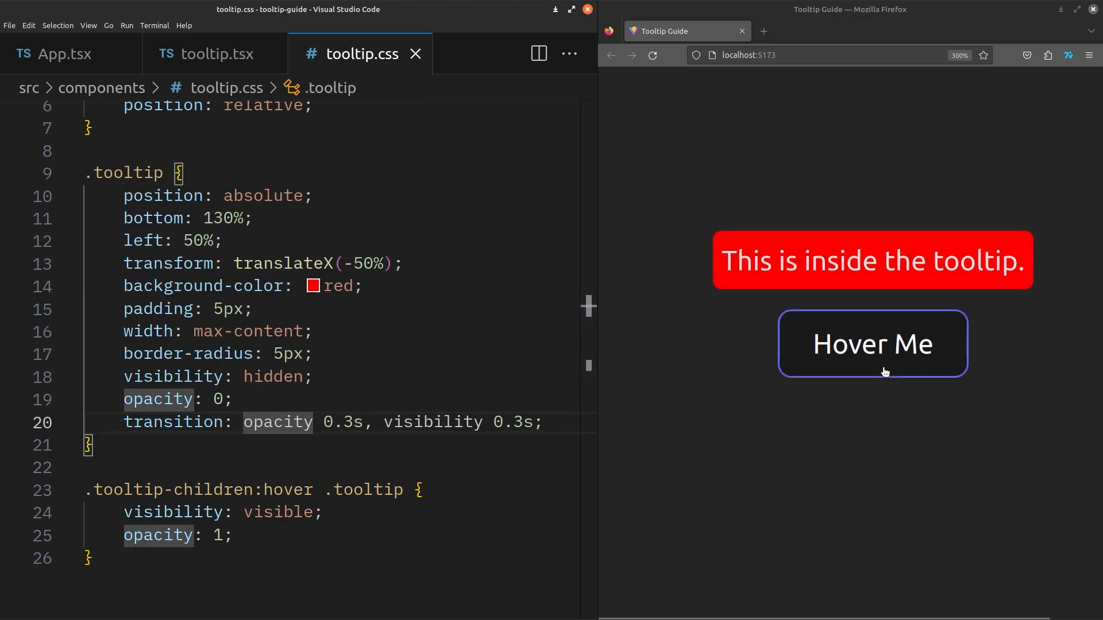
{"action": "mouse_move", "coordinate": [877, 377]}
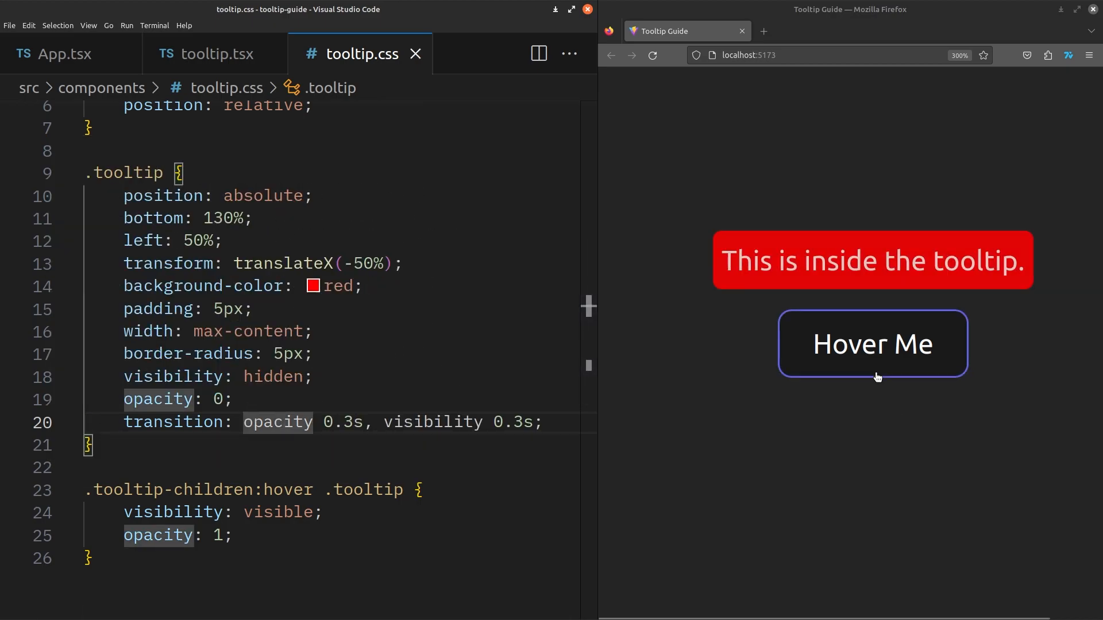
{"action": "mouse_move", "coordinate": [880, 416]}
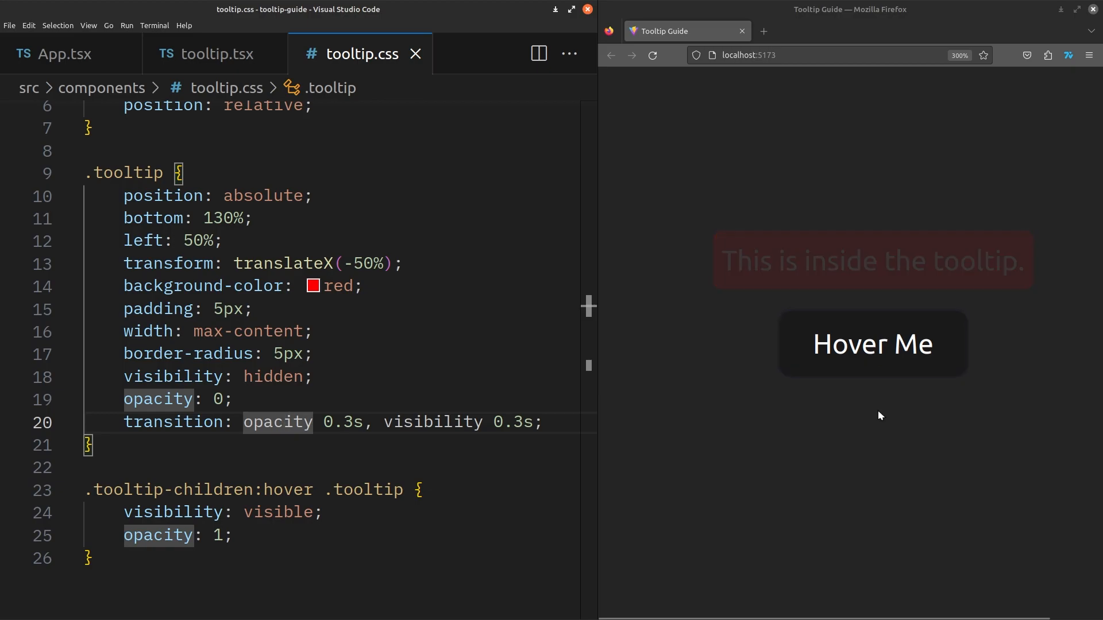
{"action": "mouse_move", "coordinate": [813, 395]}
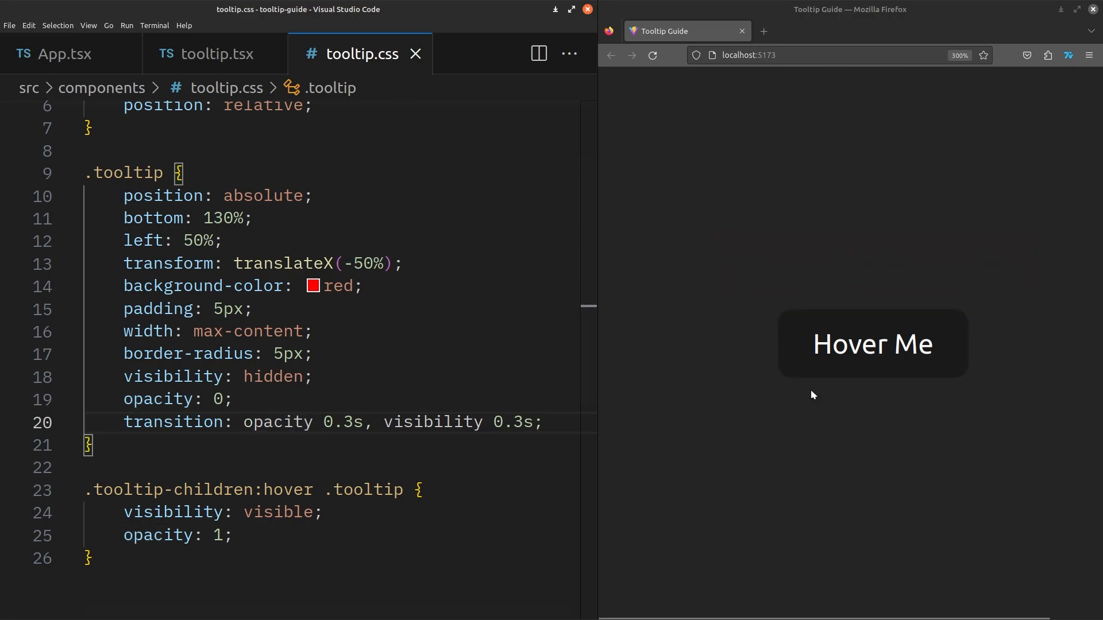
- Set .tooltip to visibility visible and opacity 1, and start a .tooltip::after rule
{"action": "type", "text": "visibl"}
{"action": "left_click", "coordinate": [340, 400]}
{"action": "type", "text": "1"}
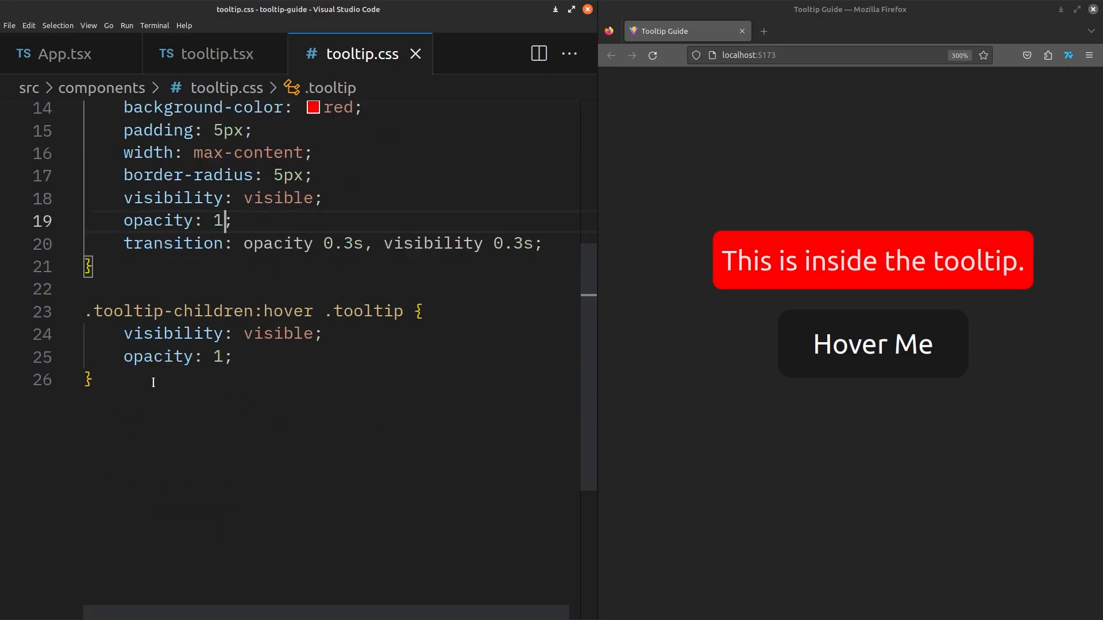
{"action": "type", "text": ".tooltip::after"}
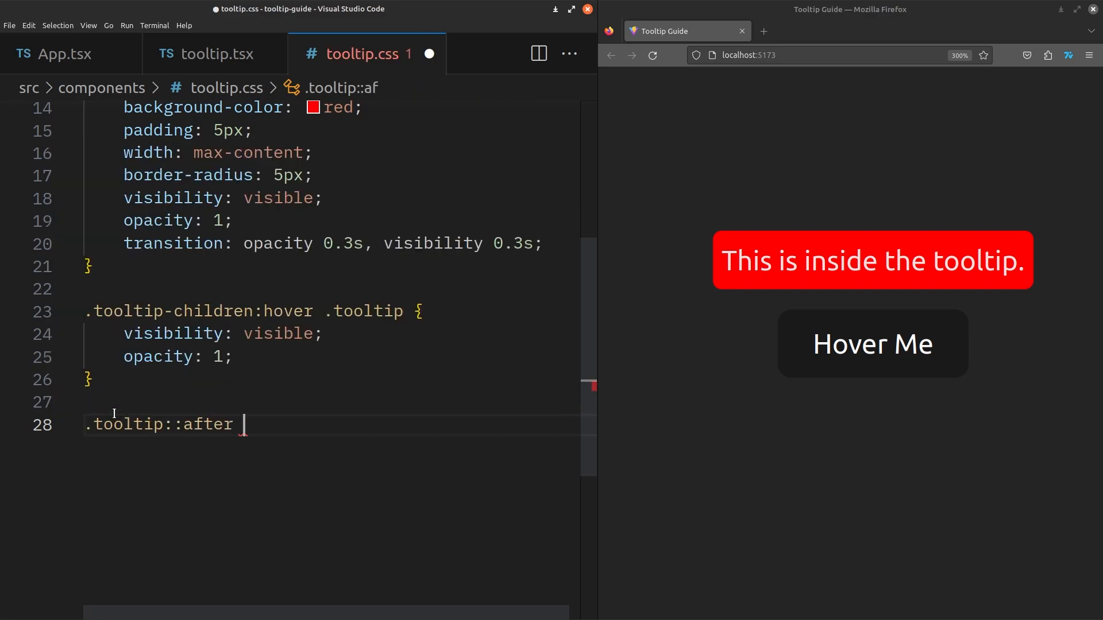
- Fill .tooltip::after with content '\25BC', absolute position, top 60%, right 50%, red color
{"action": "type", "text": "{"}
{"action": "type", "text": "content: '';"}
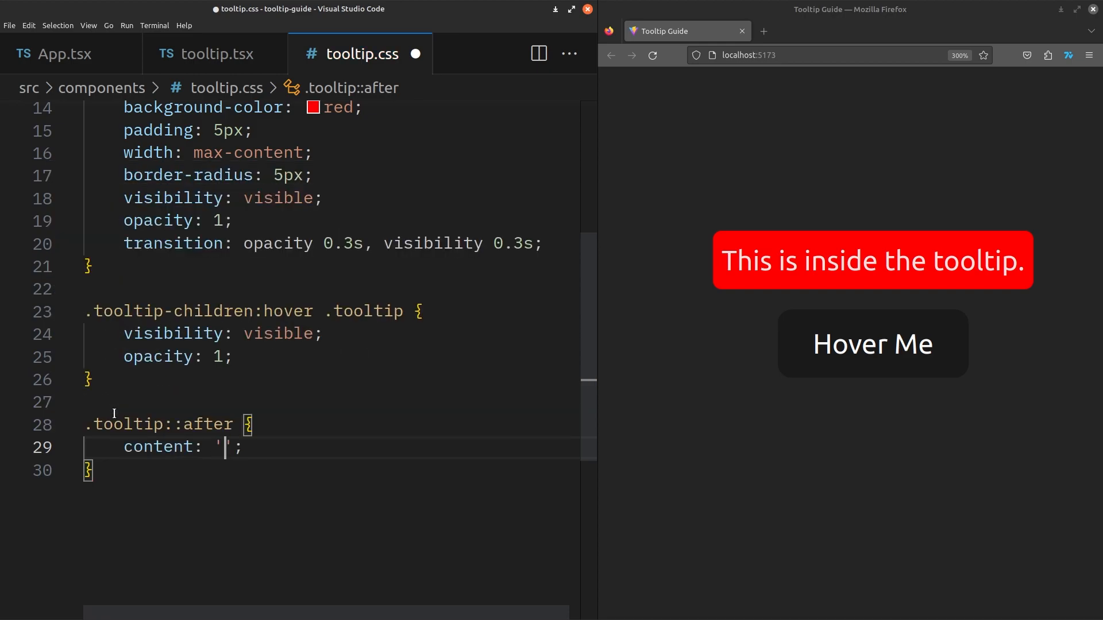
{"action": "type", "text": "\\25"}
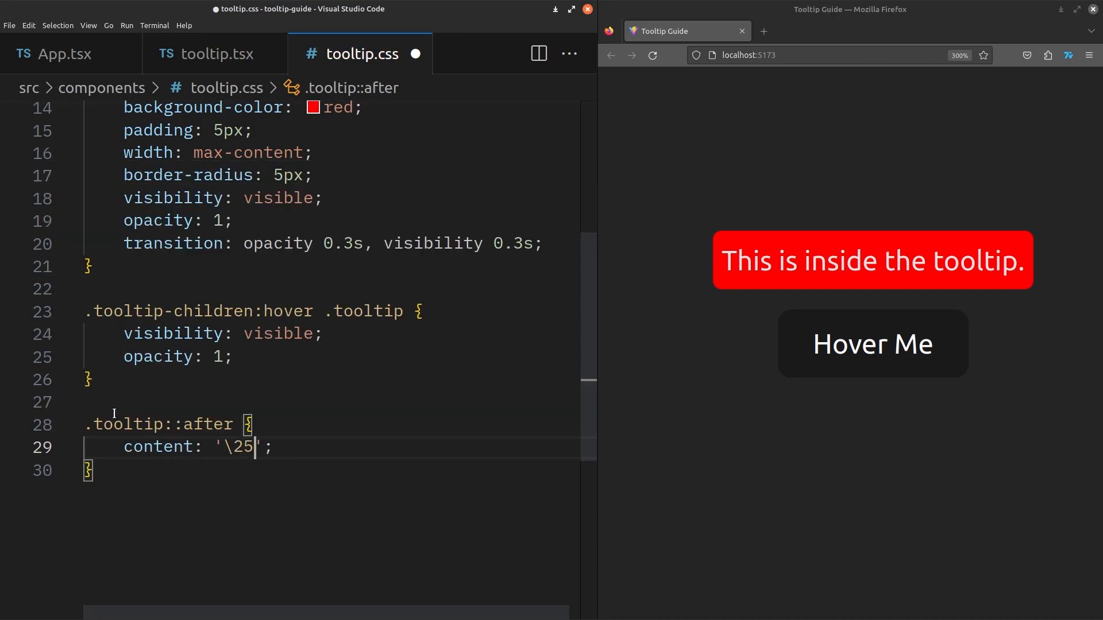
{"action": "type", "text": "BC"}
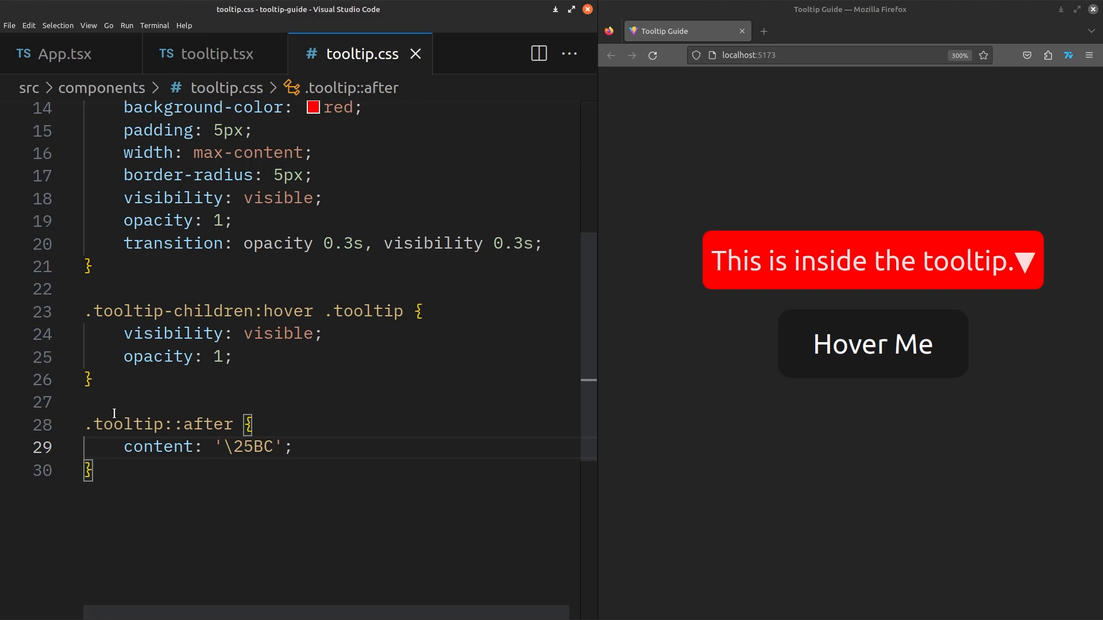
{"action": "type", "text": "po"}
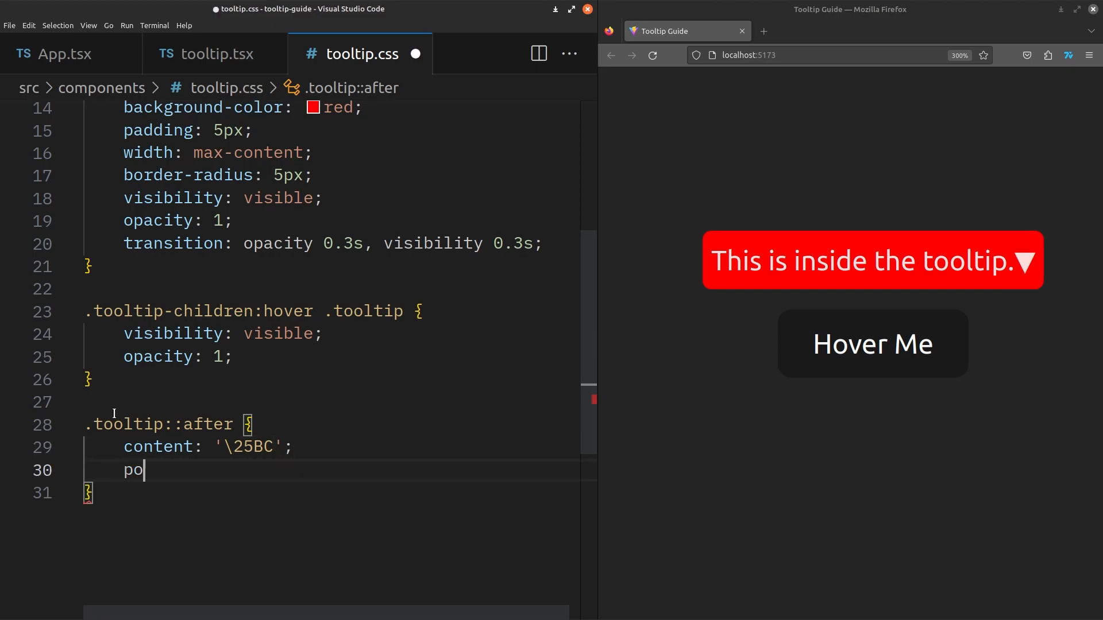
{"action": "type", "text": "sition: absolute;"}
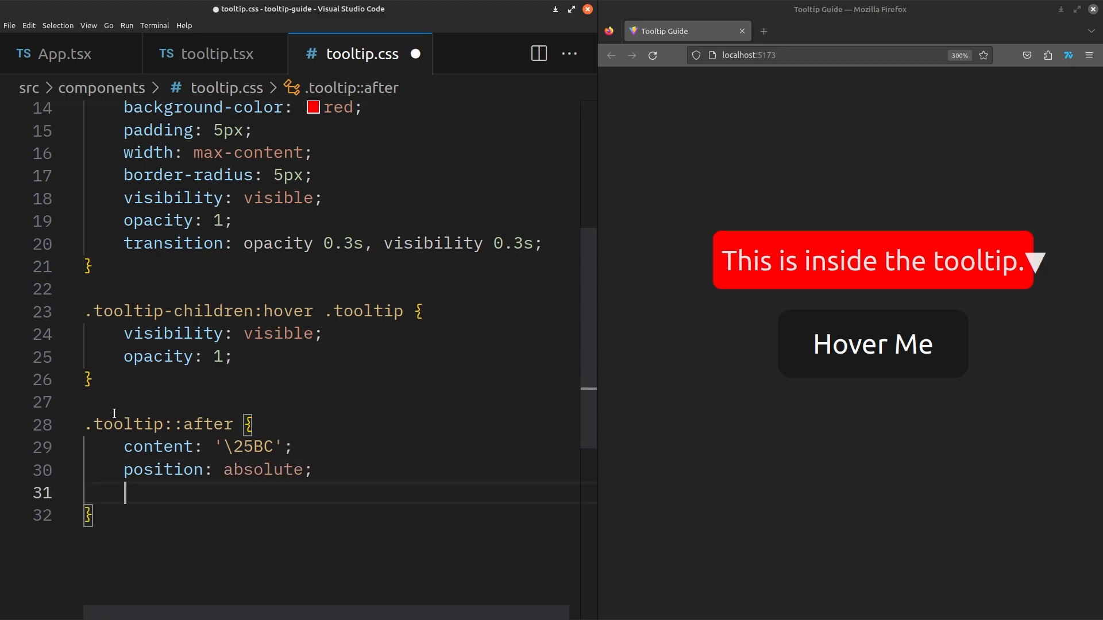
{"action": "type", "text": "top: 60%;"}
{"action": "type", "text": "right: ;"}
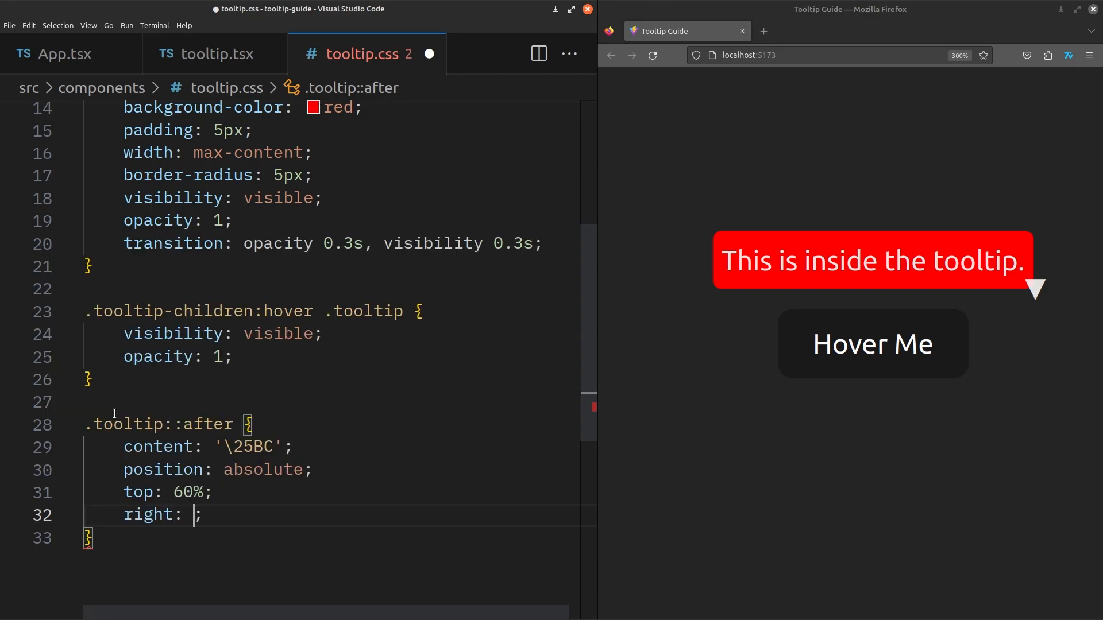
{"action": "type", "text": "50%"}
{"action": "type", "text": "color: red;"}
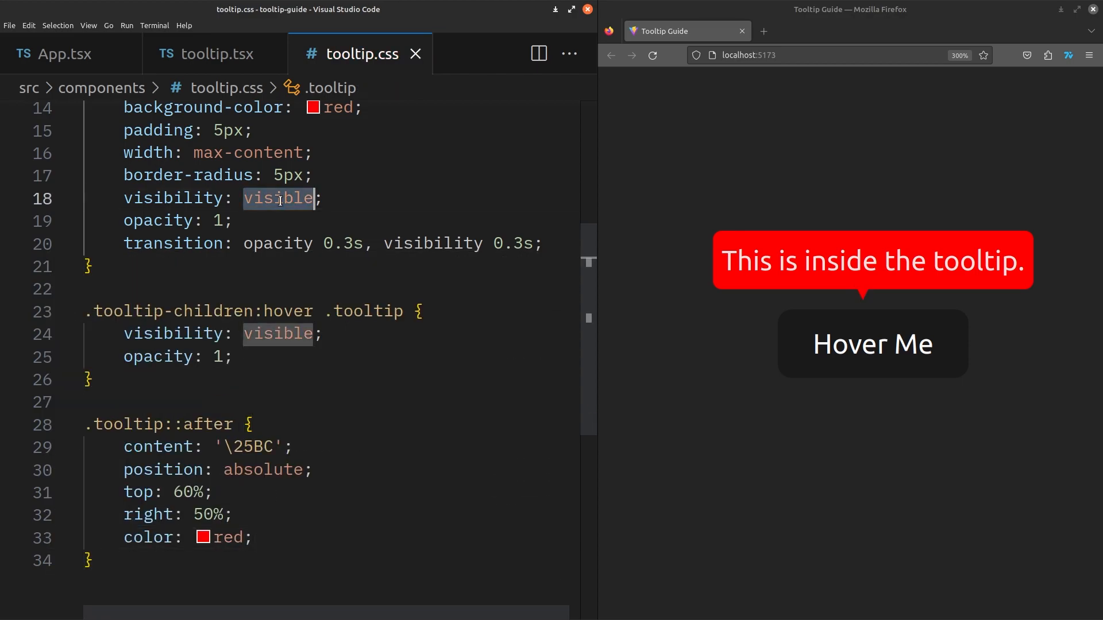
- Revert .tooltip to visibility hidden and opacity 0
{"action": "type", "text": "hidden"}
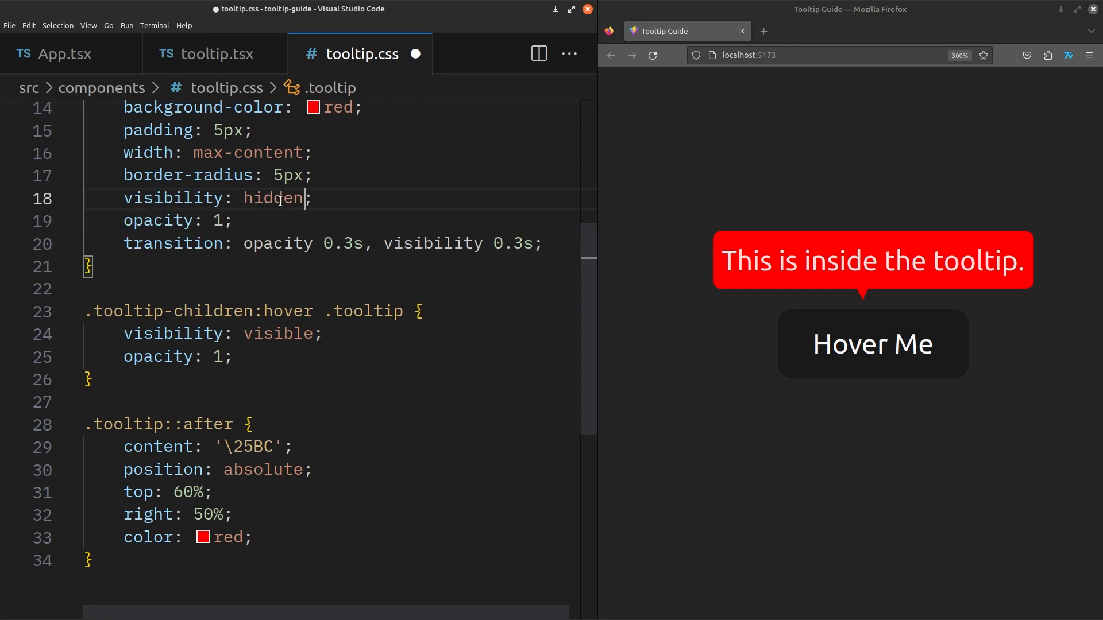
{"action": "type", "text": "0"}
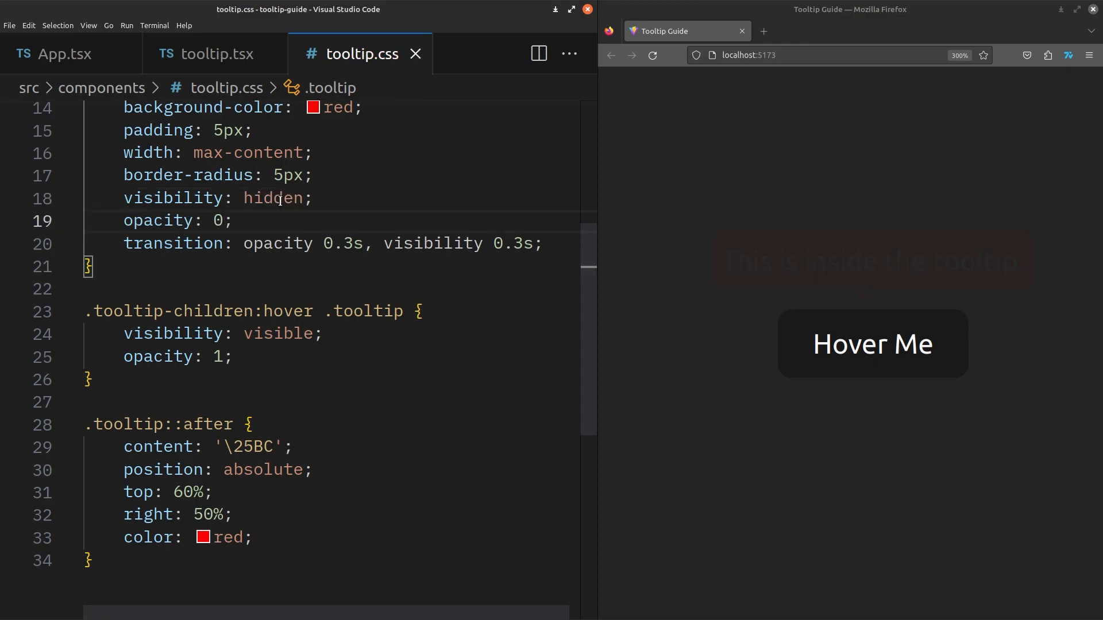
{"action": "mouse_move", "coordinate": [879, 383]}
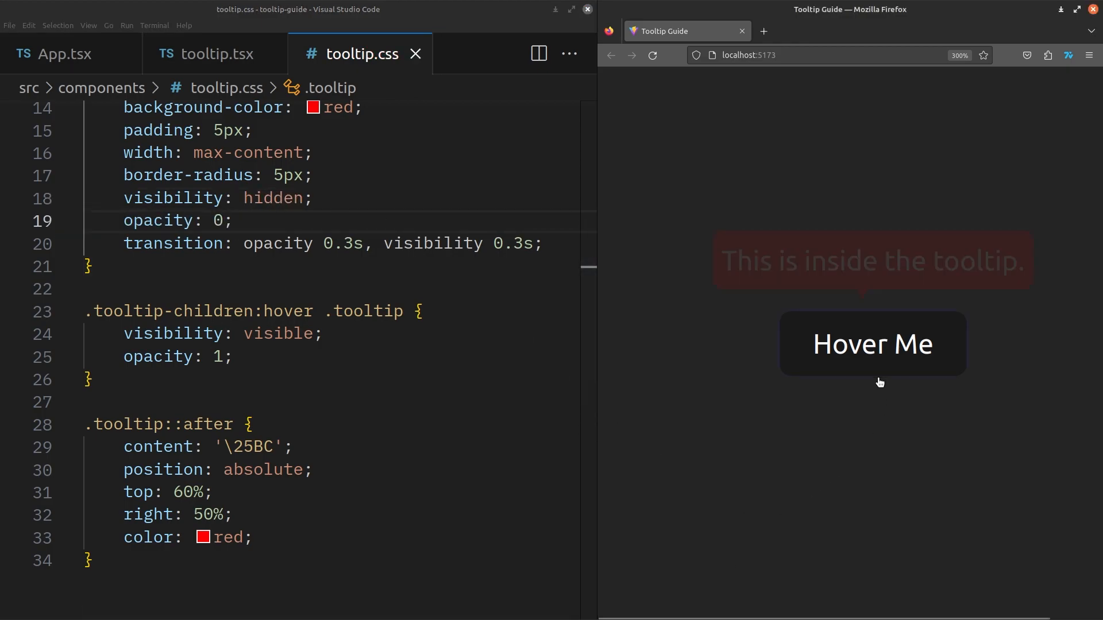
{"action": "mouse_move", "coordinate": [865, 375]}
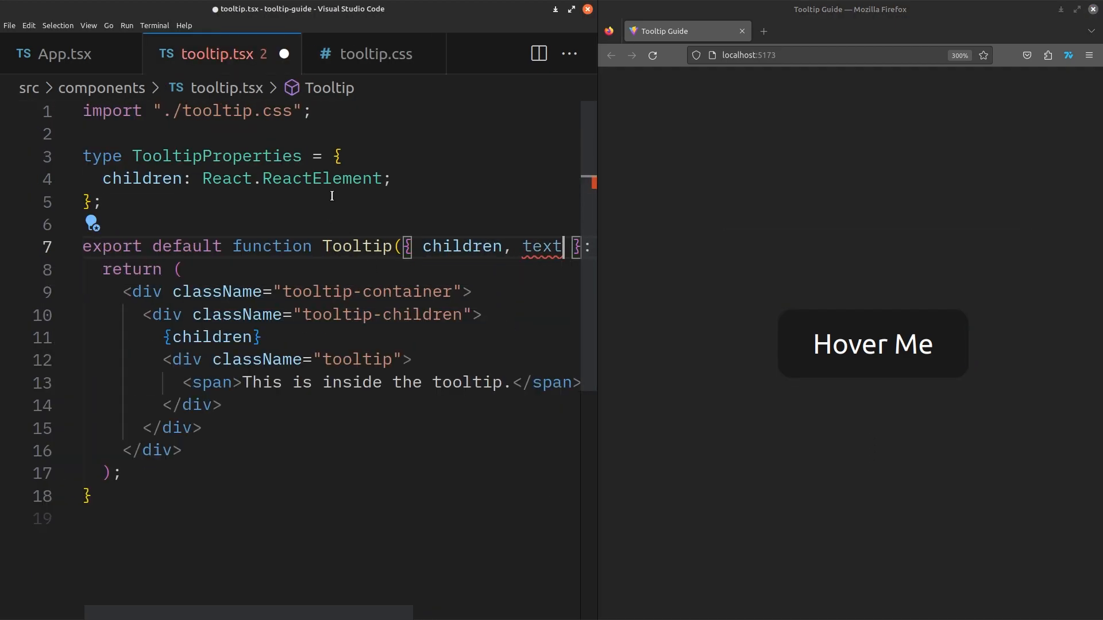
- Add a 'text: string' prop rendered as {text} in the span, then save App.tsx
{"action": "type", "text": "text: string;"}
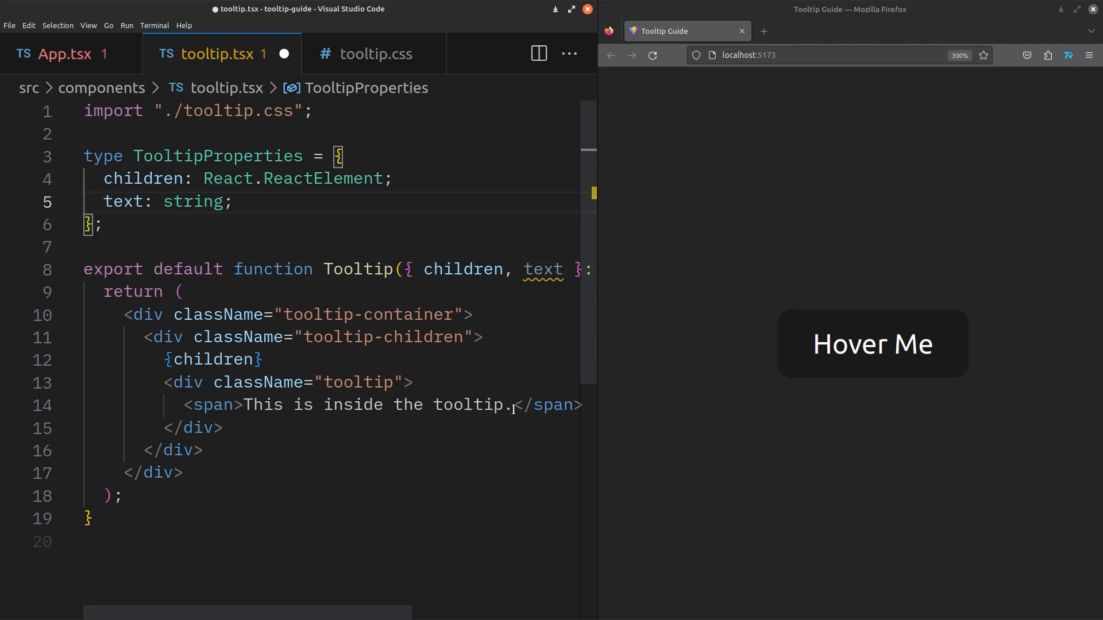
{"action": "type", "text": "{text}</span>"}
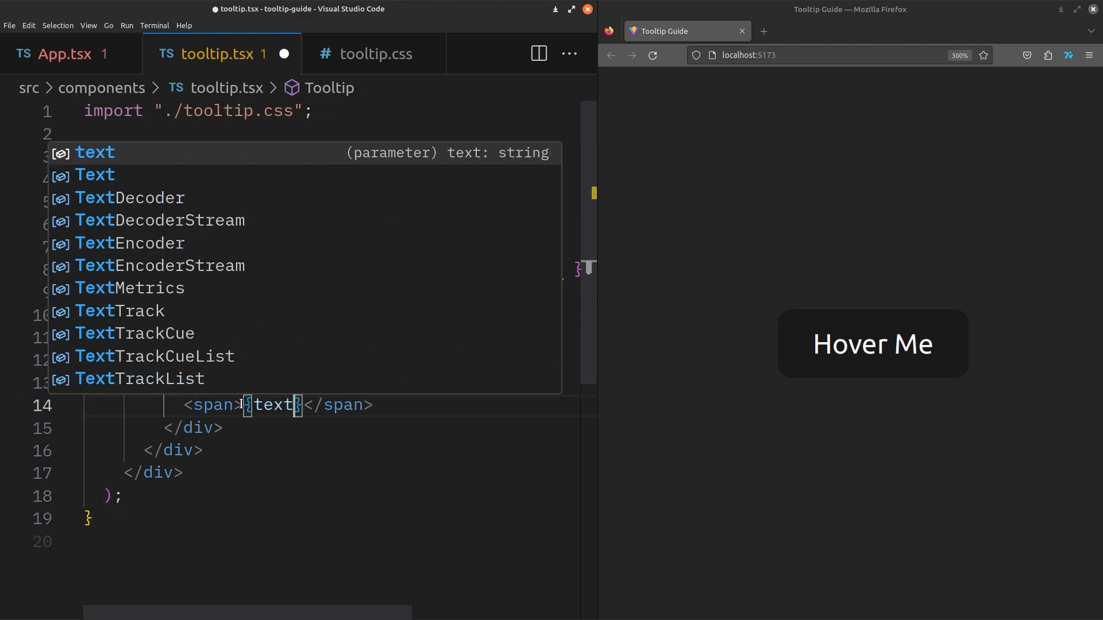
{"action": "left_click", "coordinate": [62, 55]}
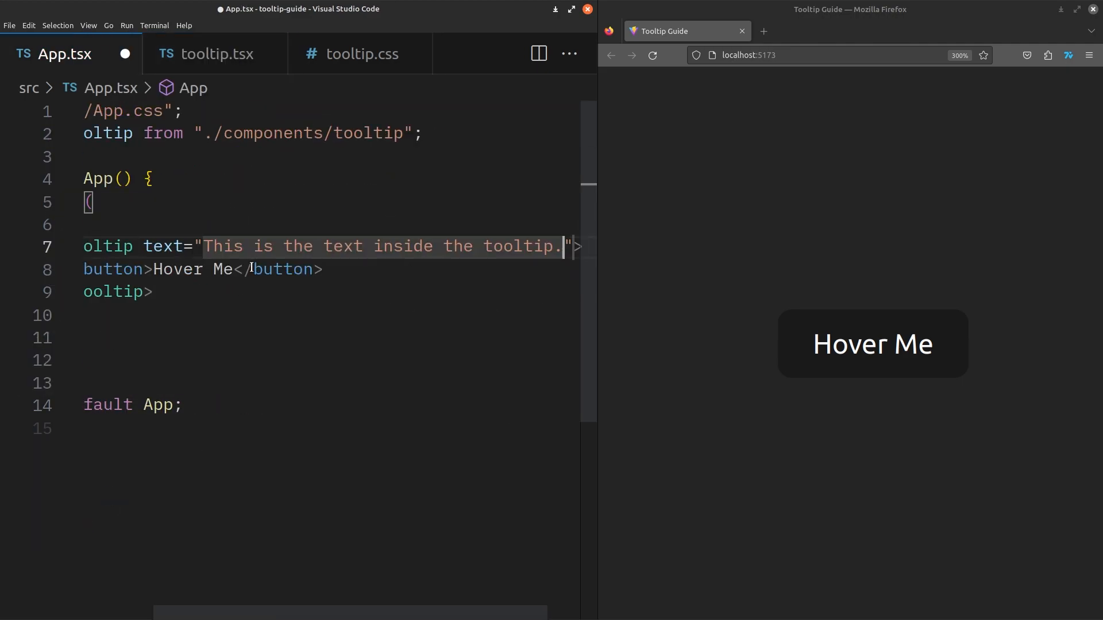
{"action": "key", "text": "Ctrl+s"}
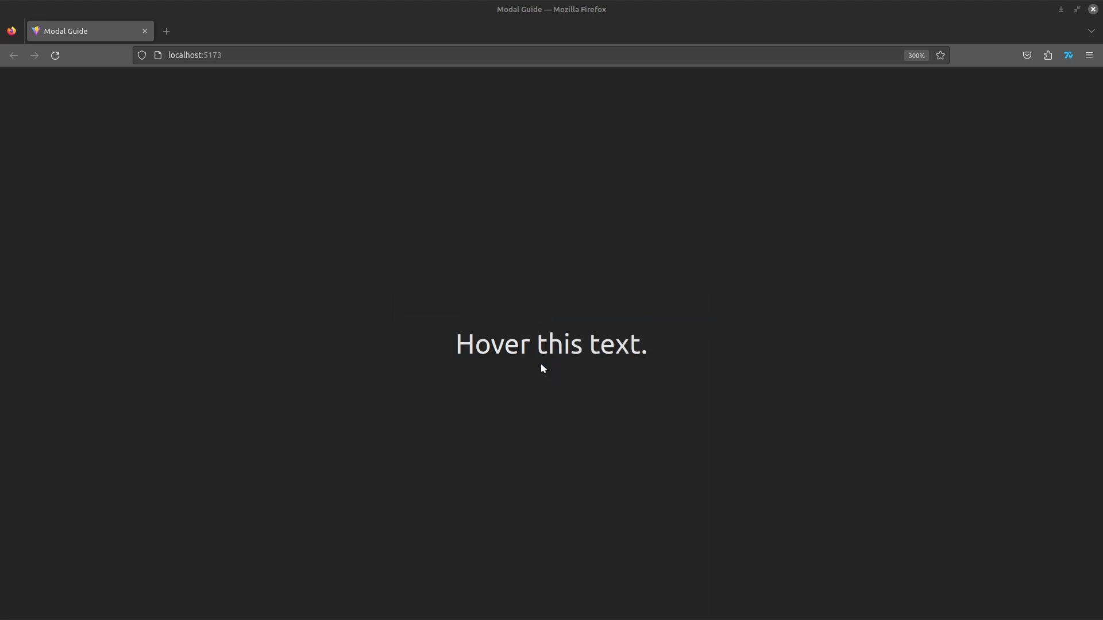
{"action": "mouse_move", "coordinate": [541, 349]}
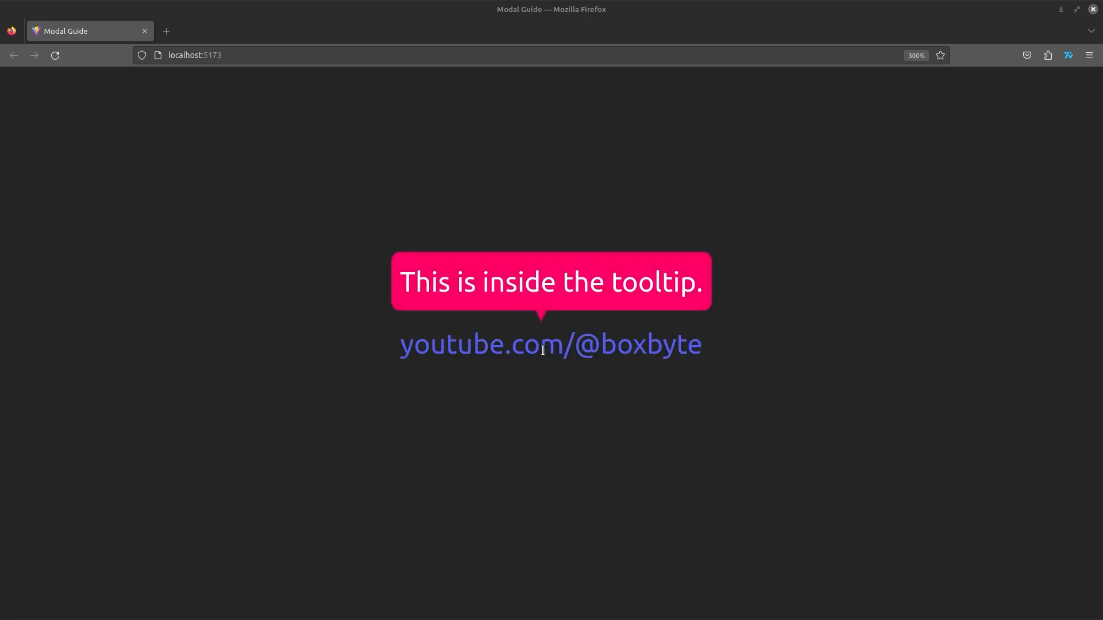